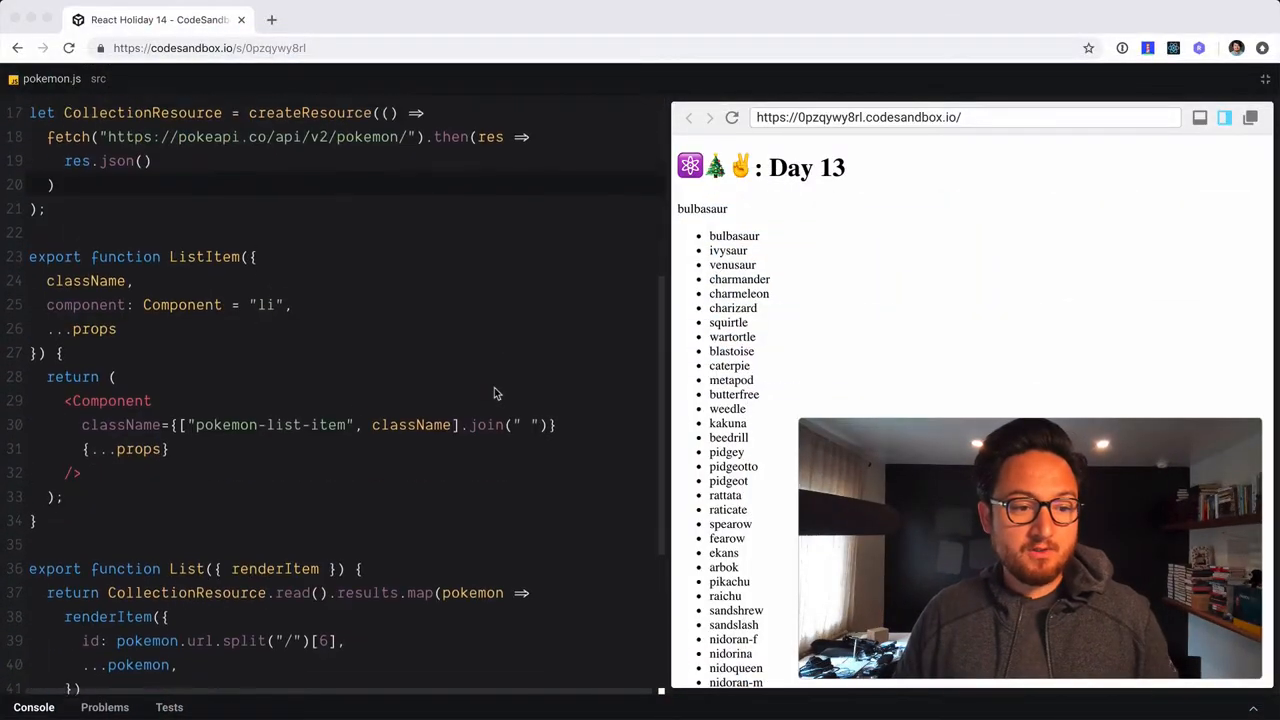
Scroll through pokemon.js, then highlight rootElement and the Suspense maxDuration setting in index.js
scroll(down, 3)
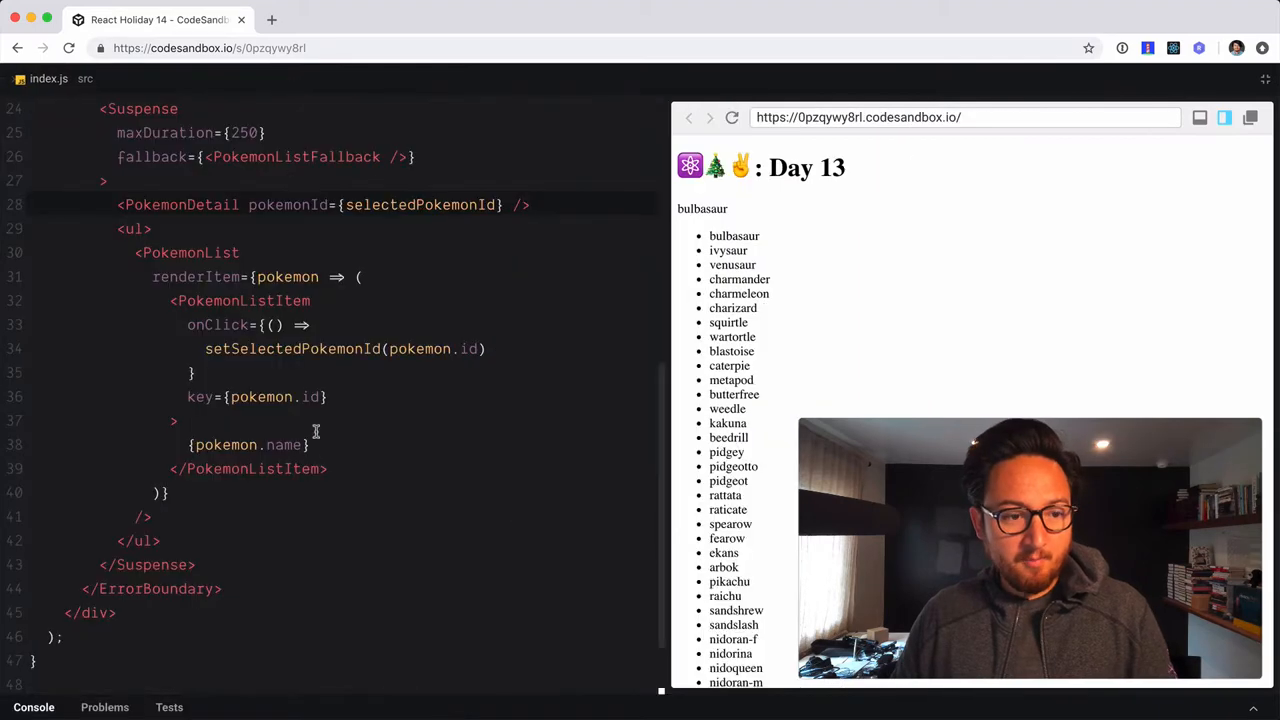
scroll(down, 3)
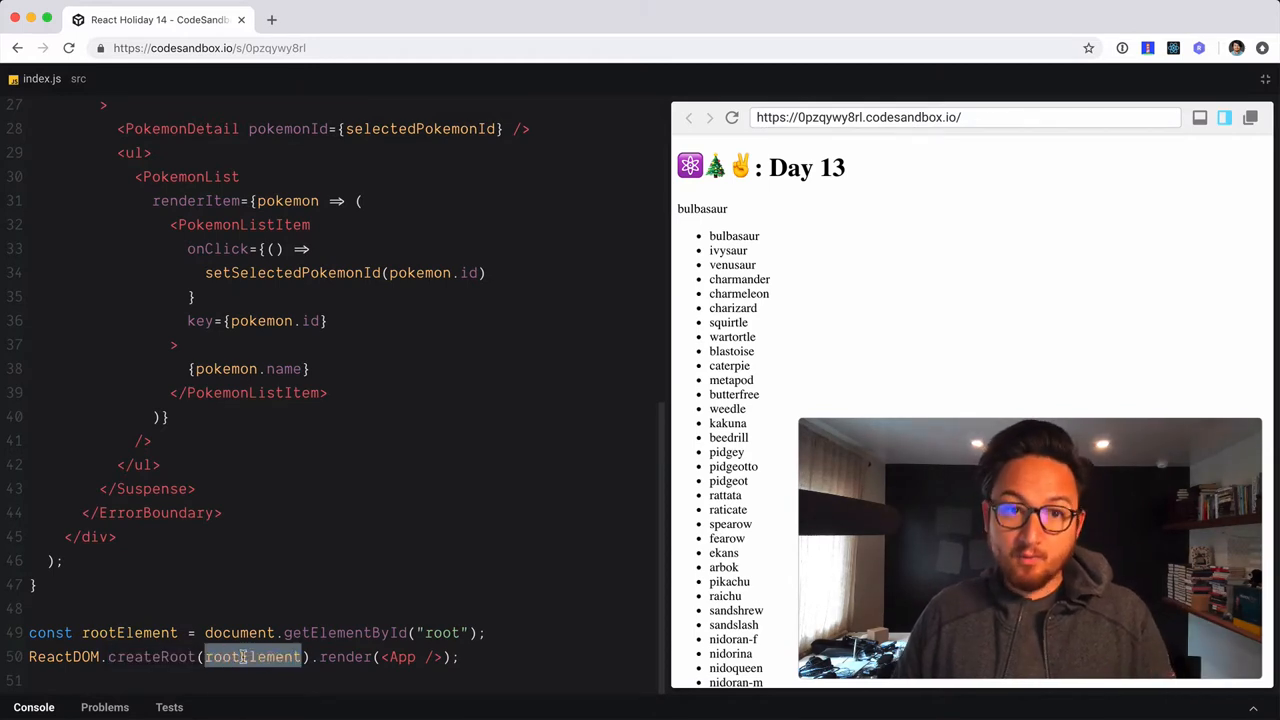
double_click(344, 657)
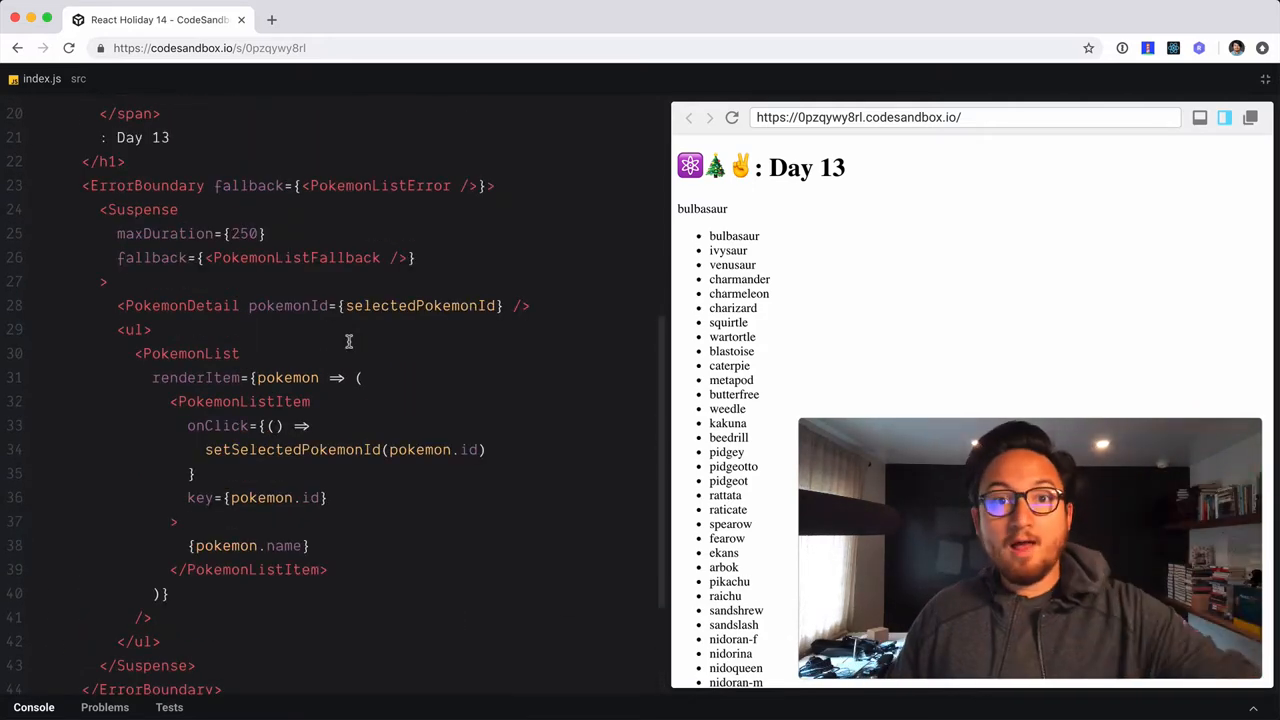
double_click(180, 233)
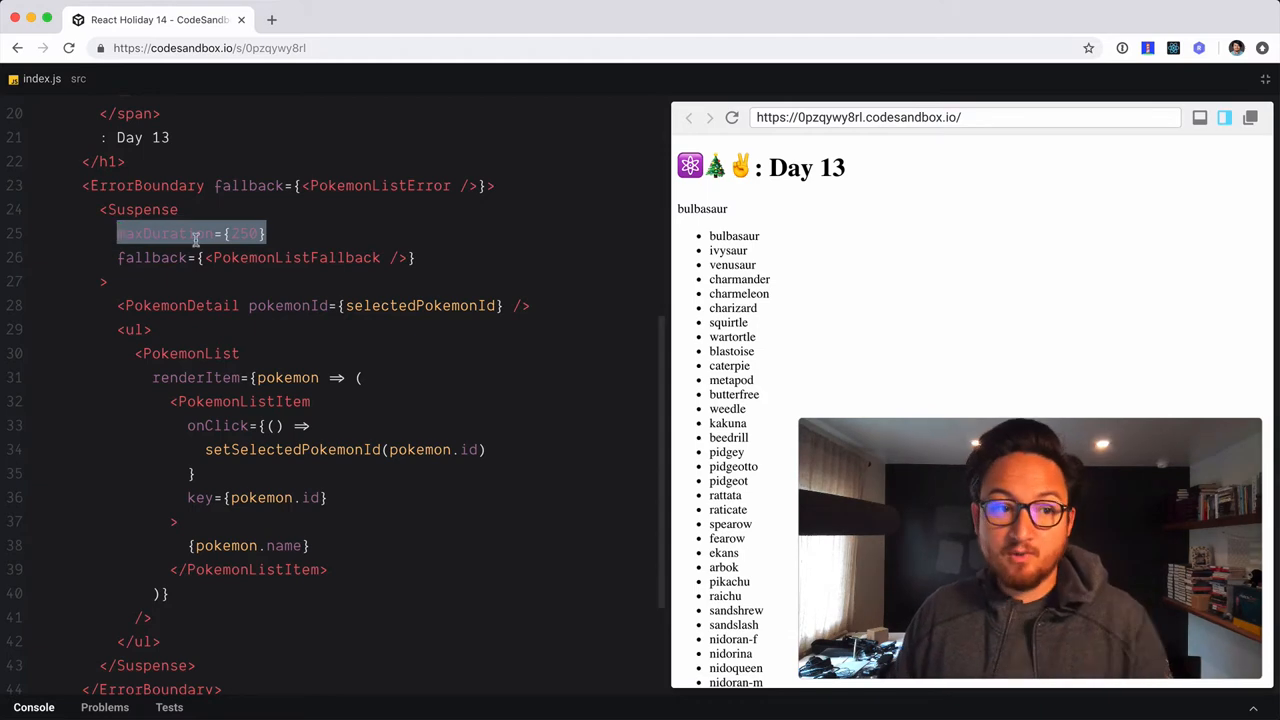
click(228, 233)
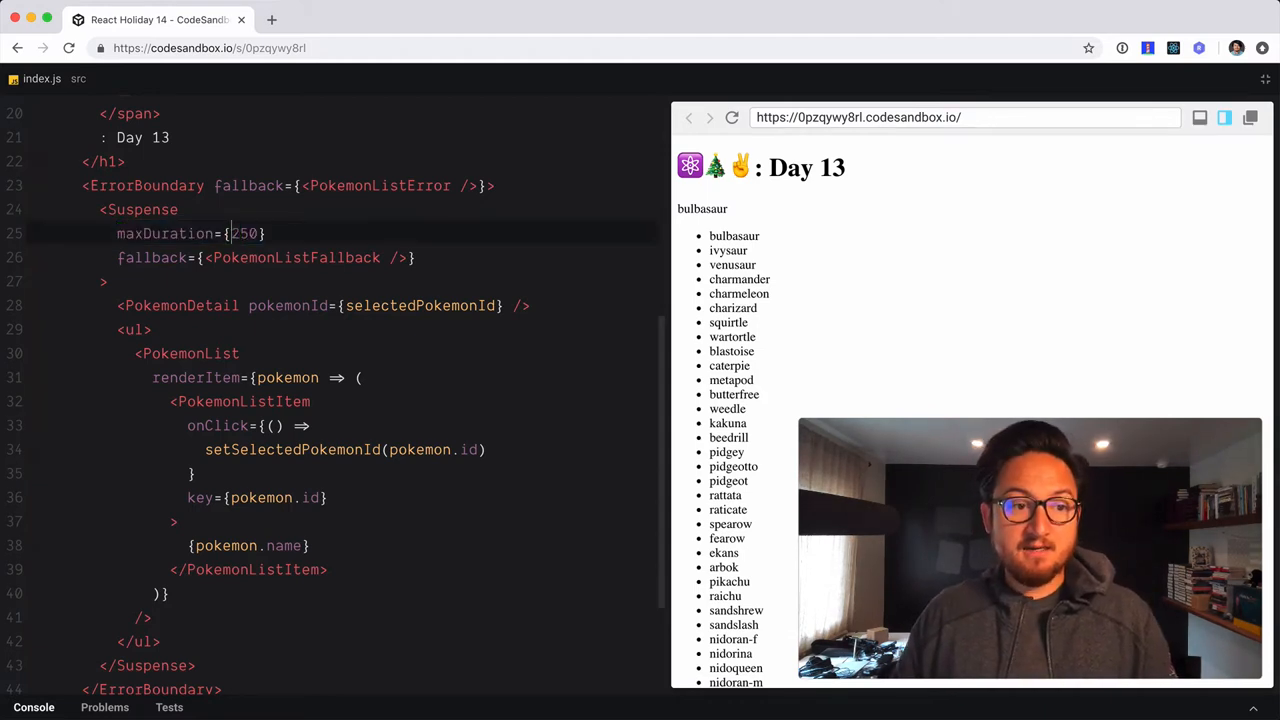
text(ih)
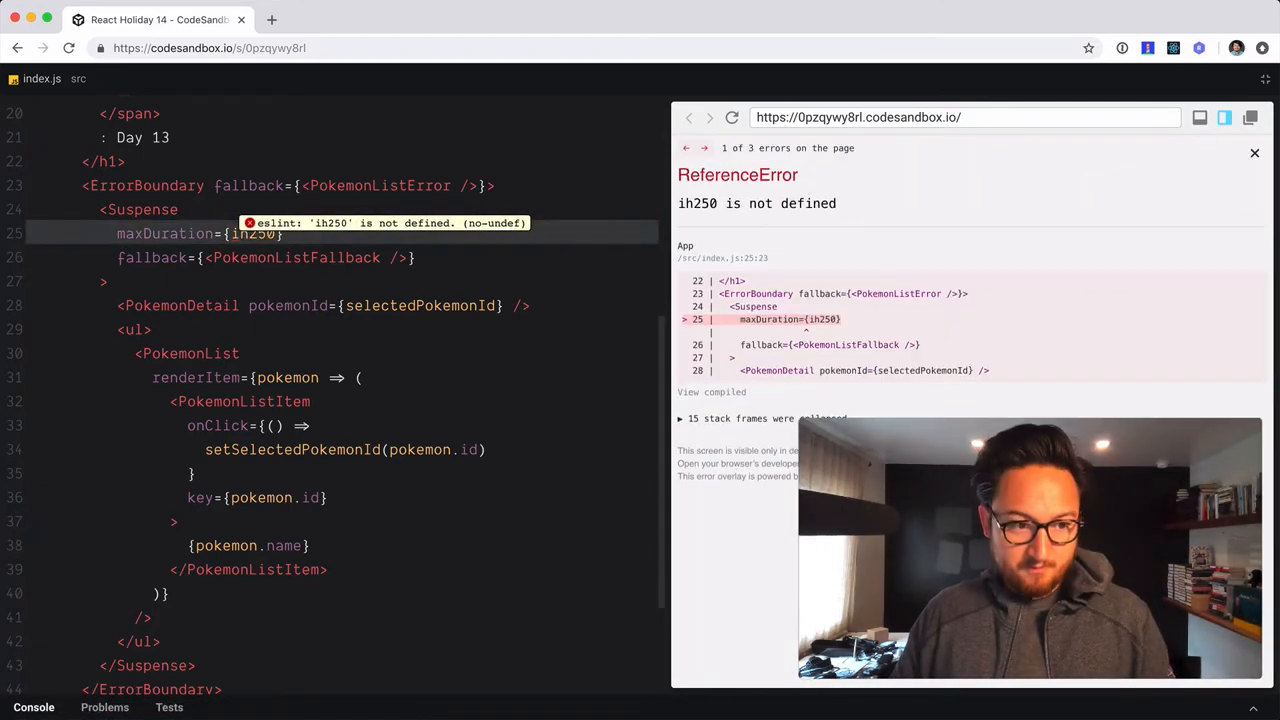
text(0)
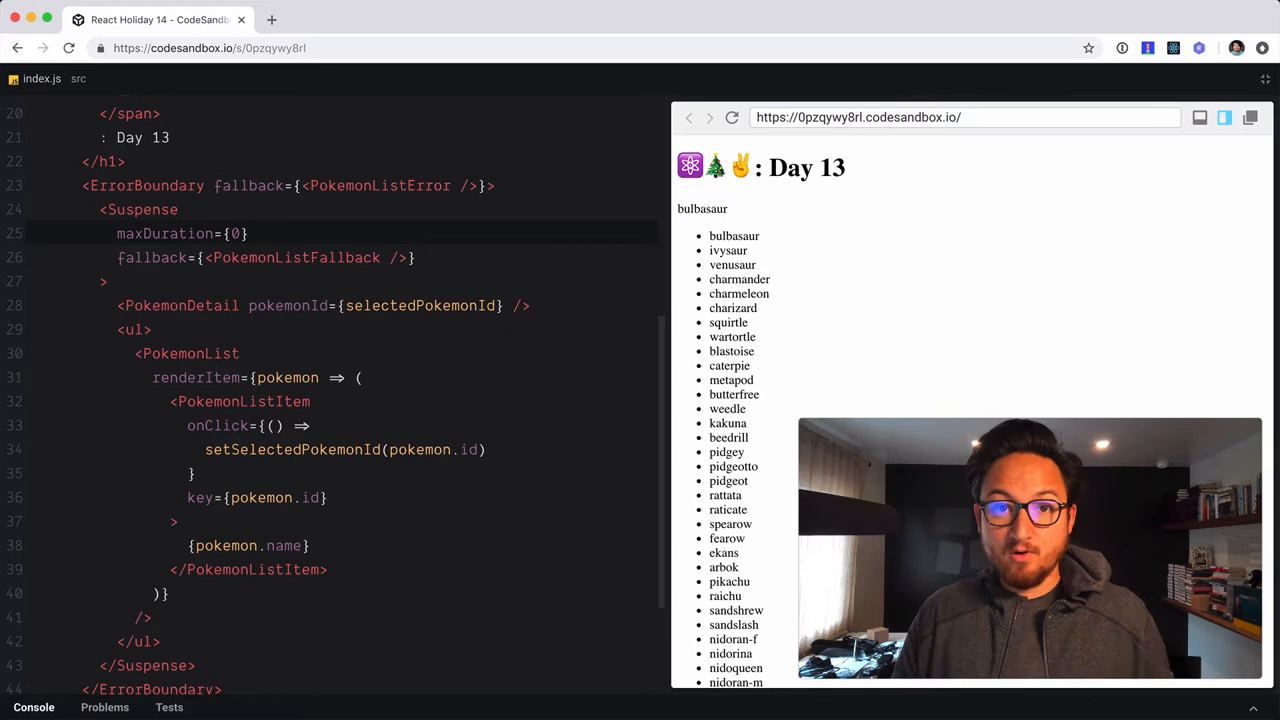
double_click(235, 233)
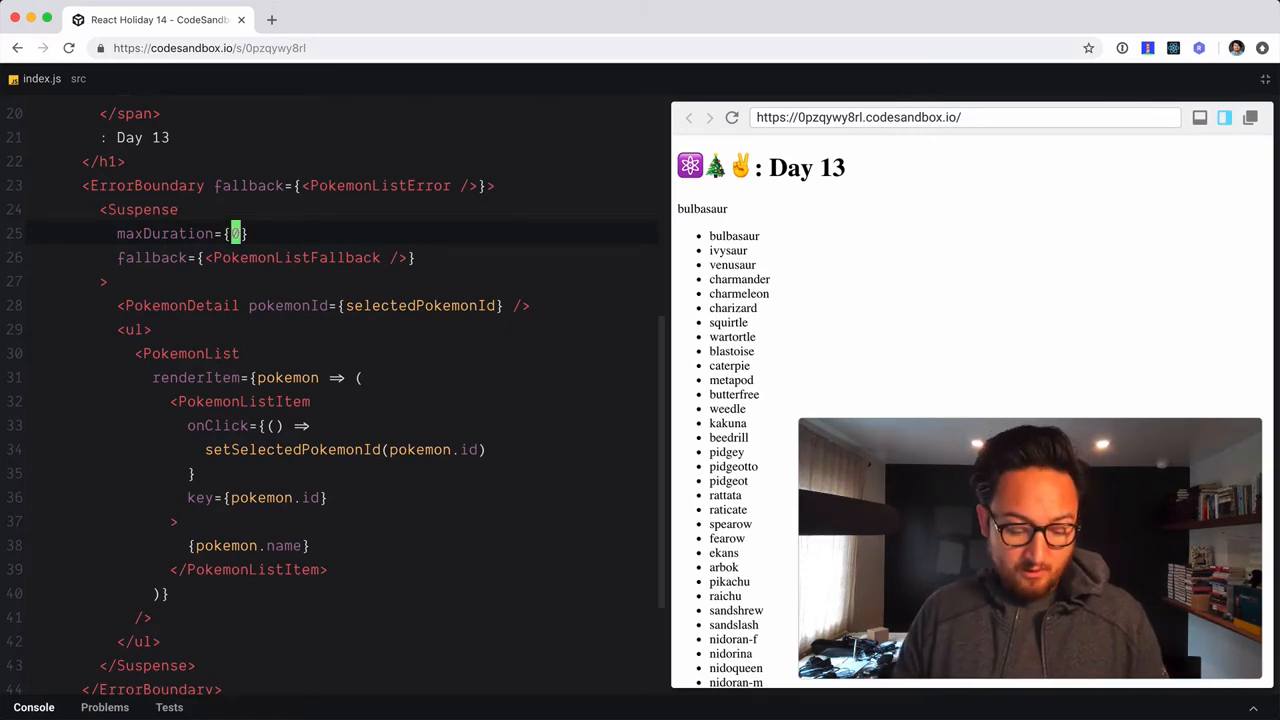
text(250)
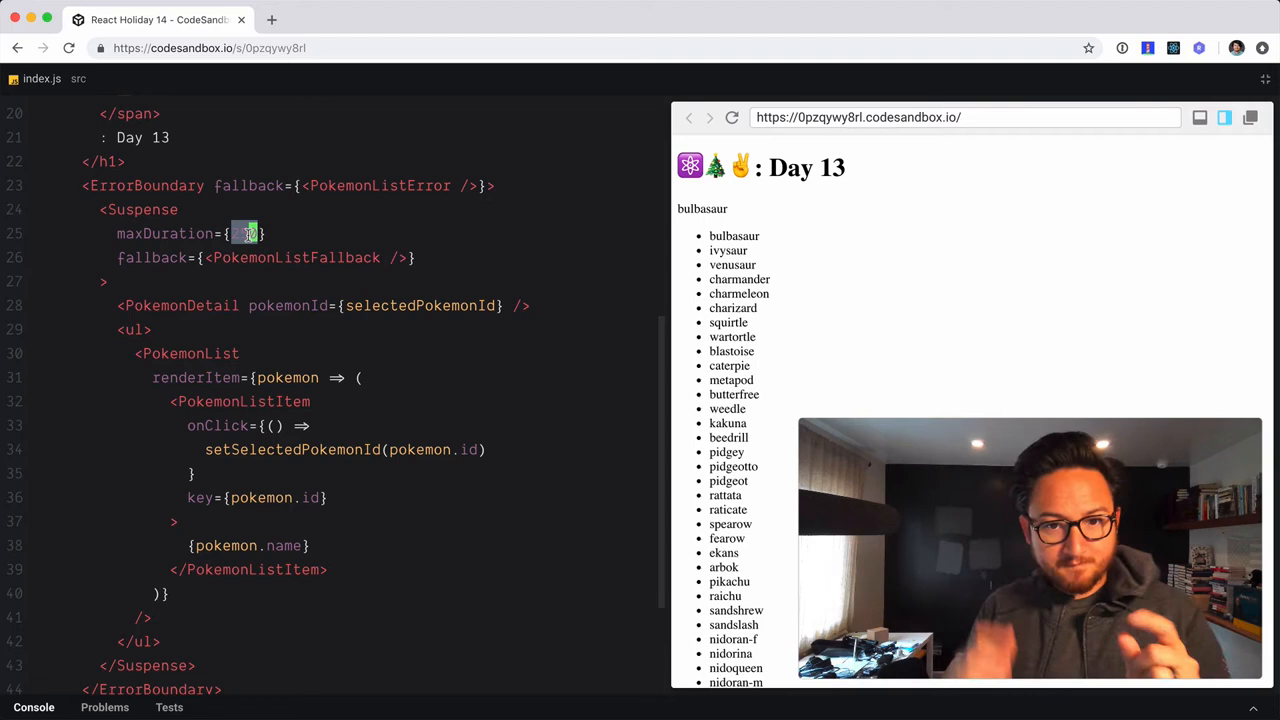
text(250)
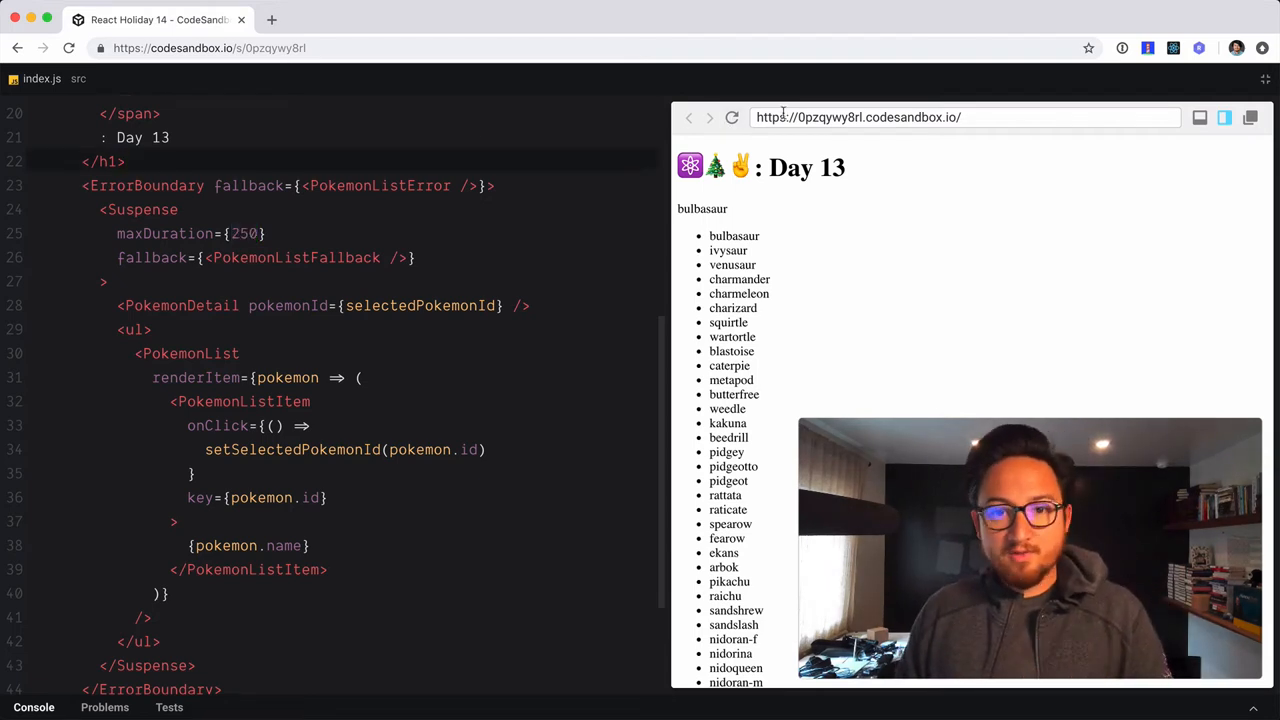
Reload the app preview and highlight the Suspense maxDuration setting
click(732, 117)
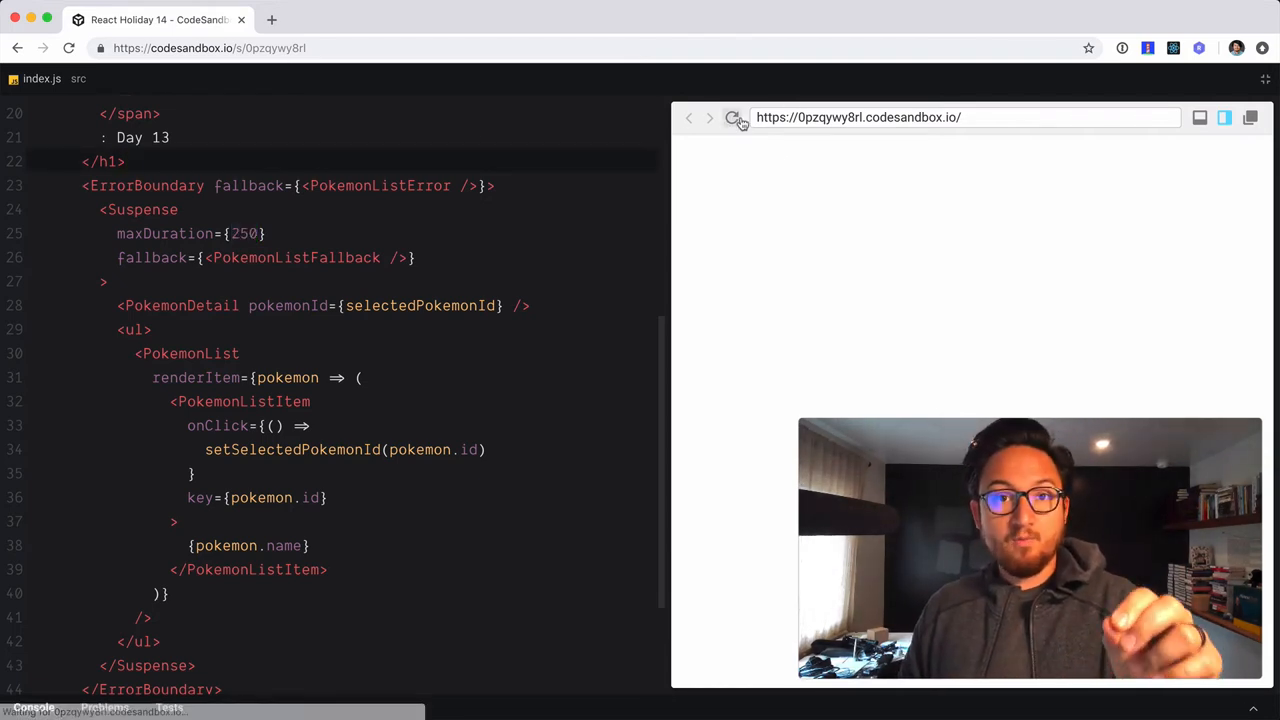
click(732, 117)
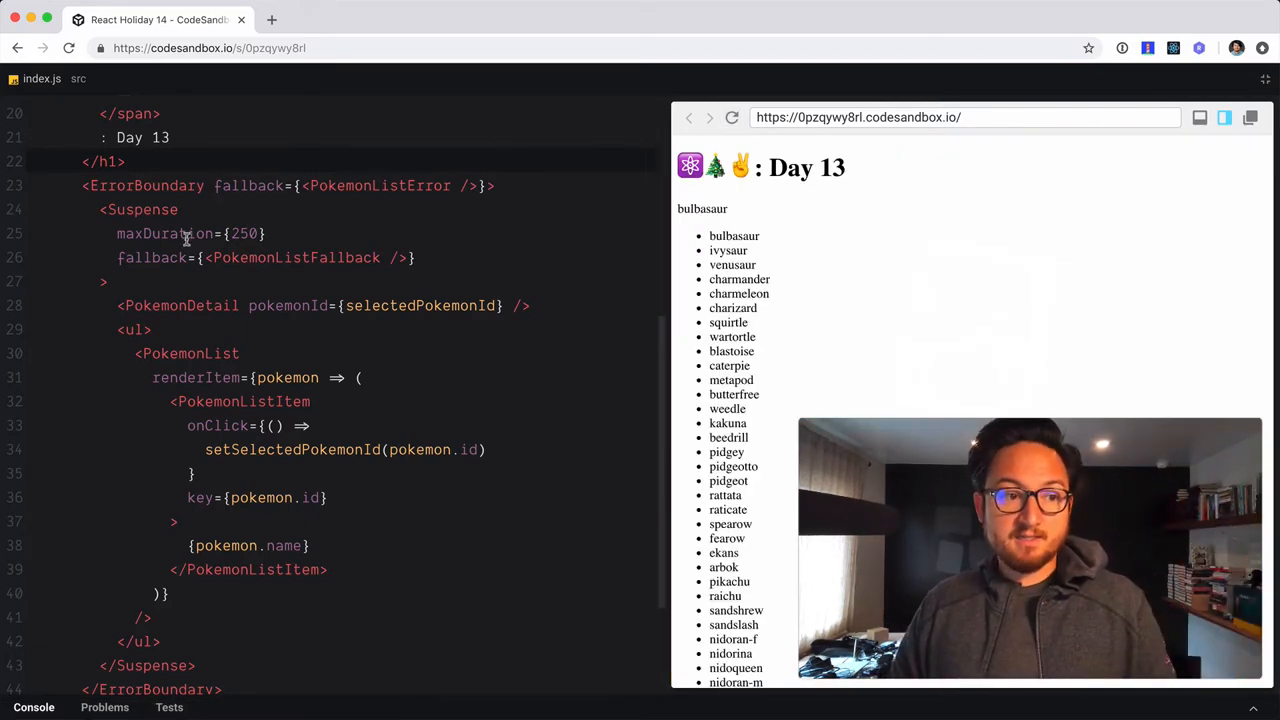
double_click(179, 305)
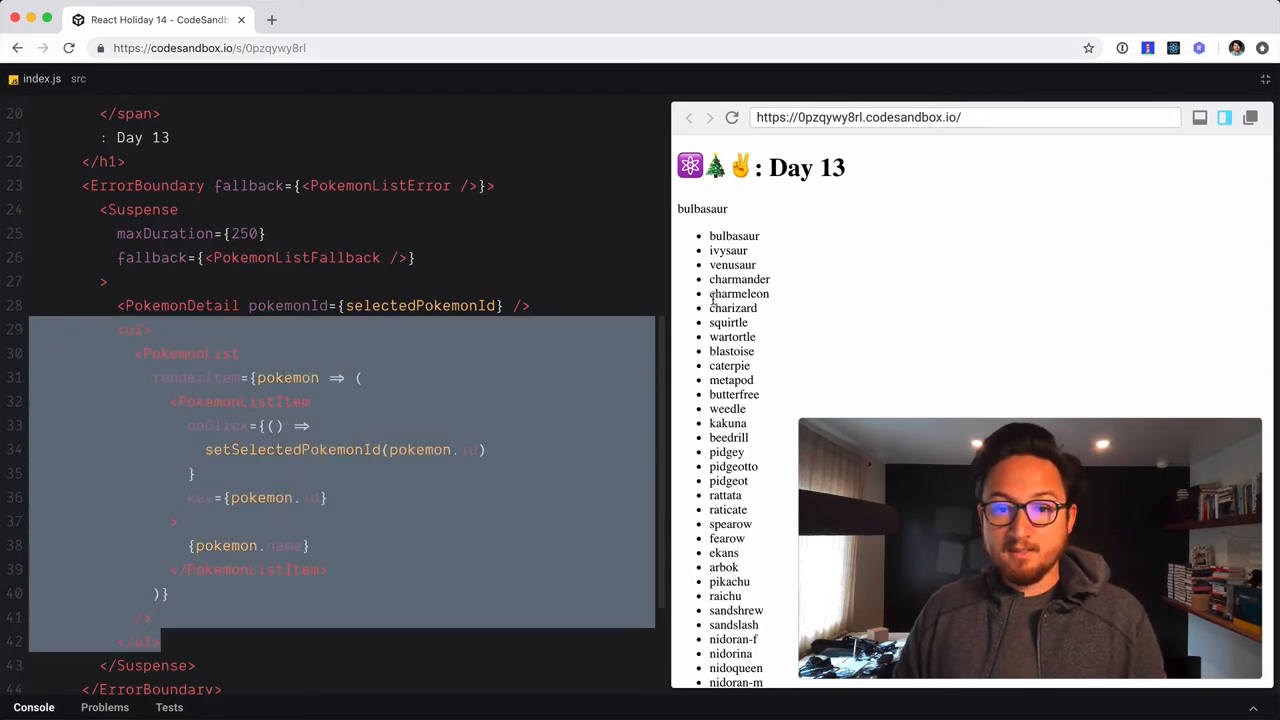
Browse charmeleon, butterfree and other Pokémon, ending on nidoran-f's details
click(739, 293)
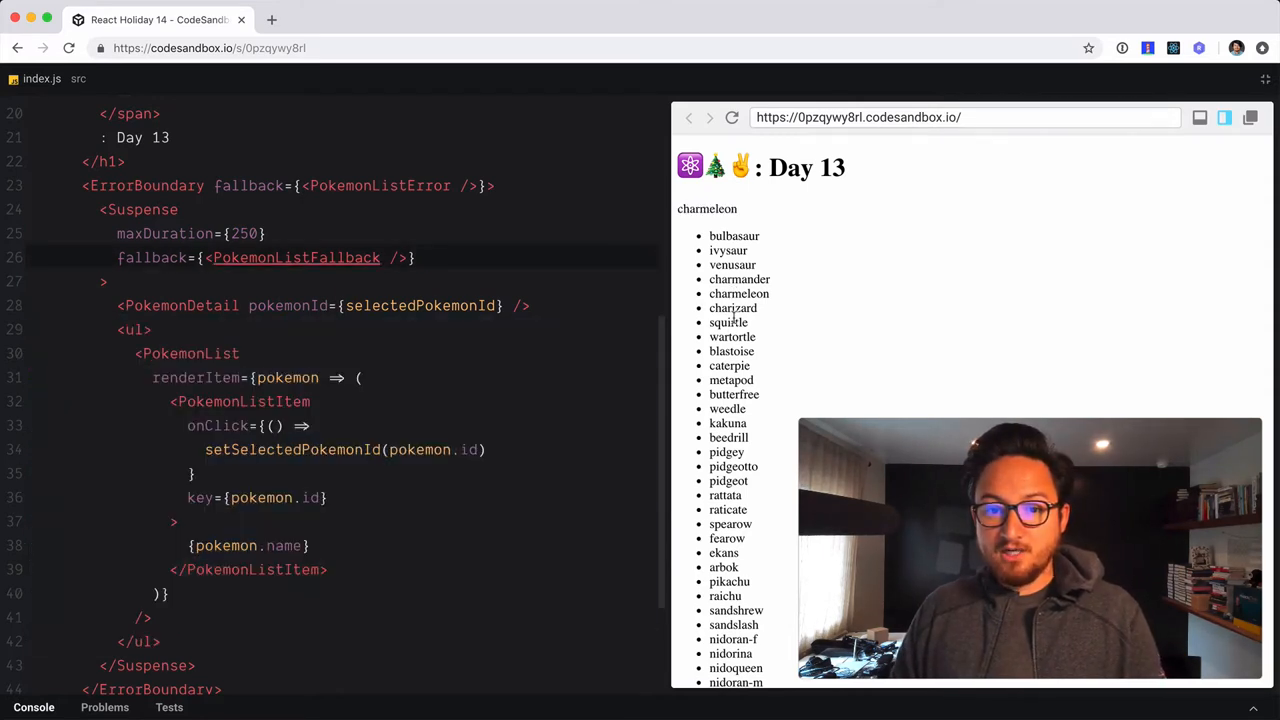
click(733, 394)
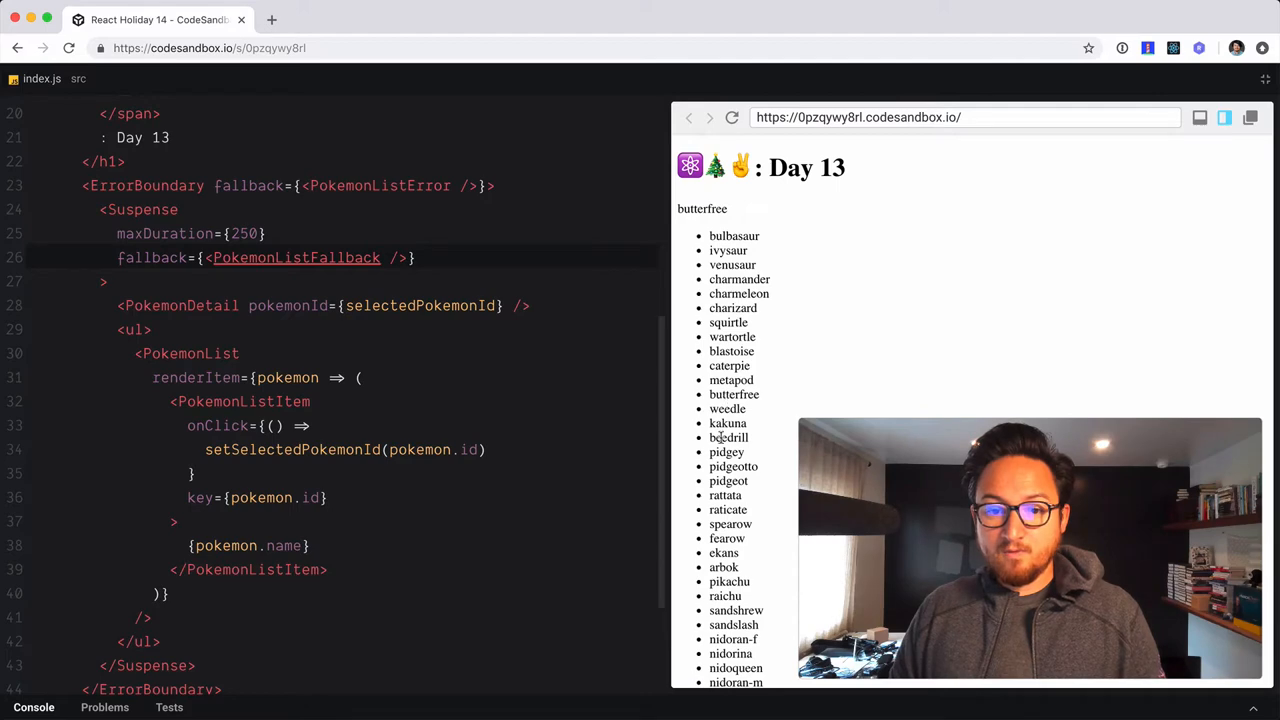
click(728, 480)
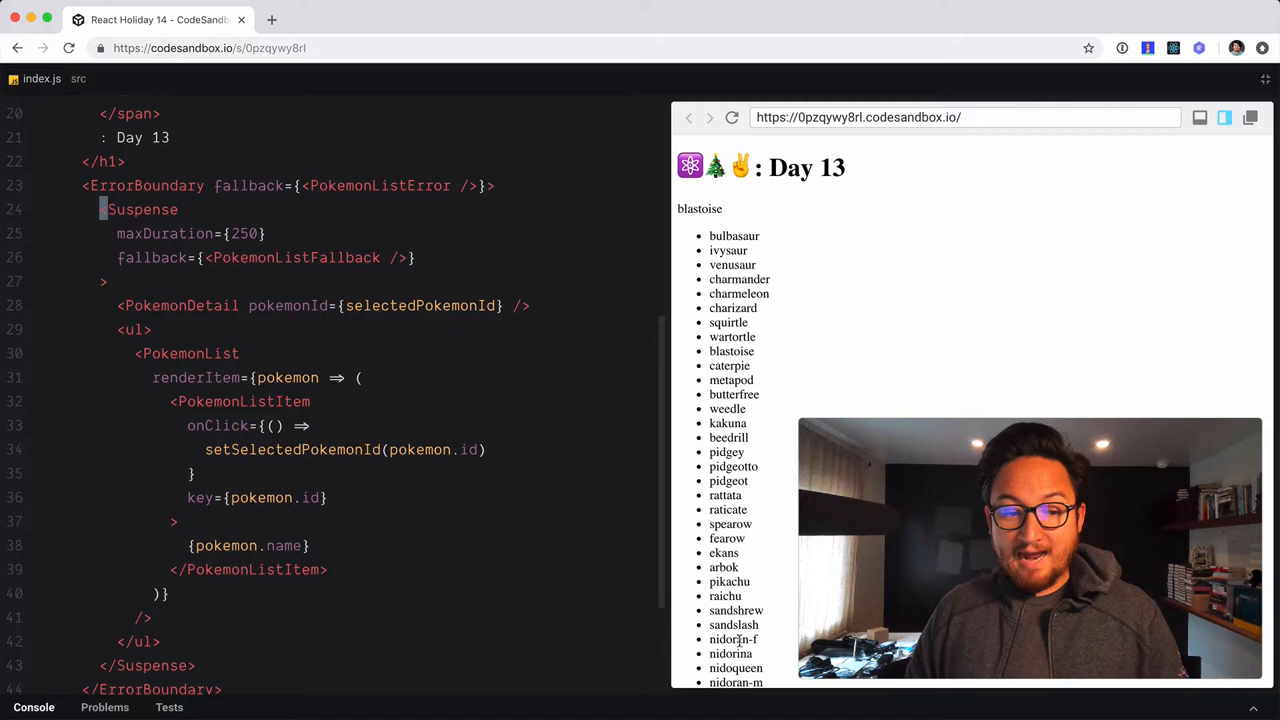
click(733, 639)
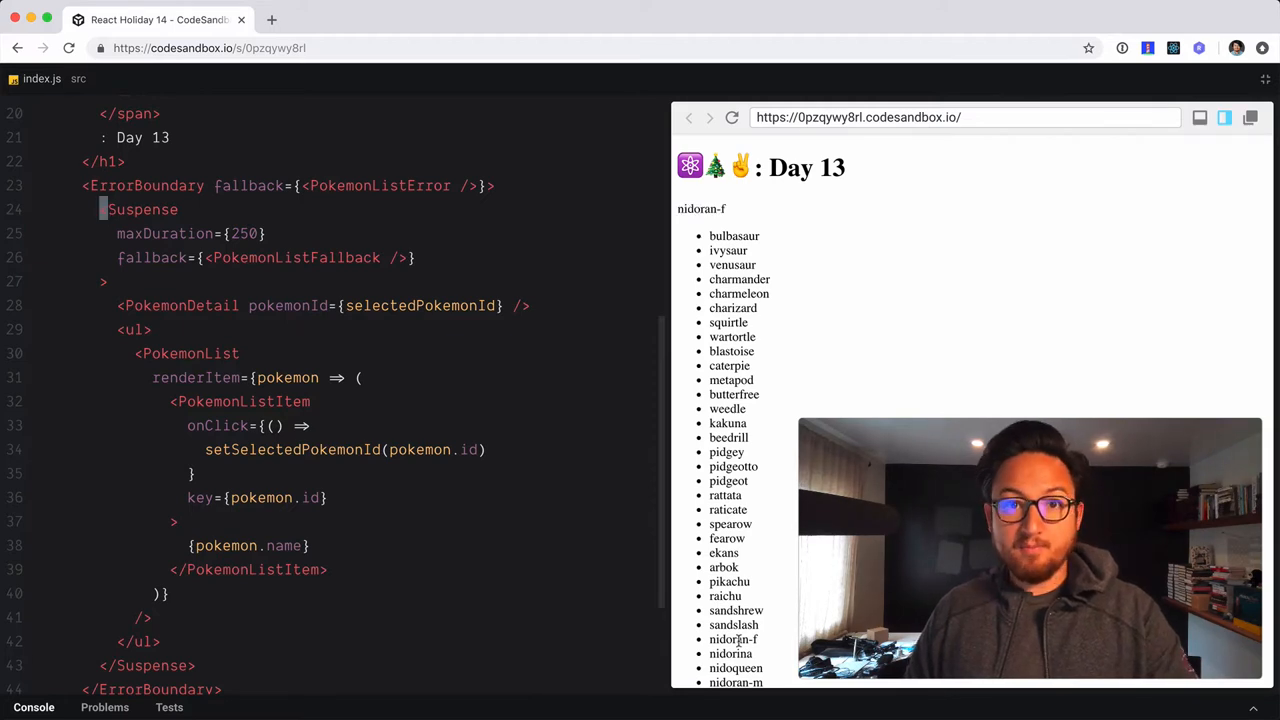
click(735, 668)
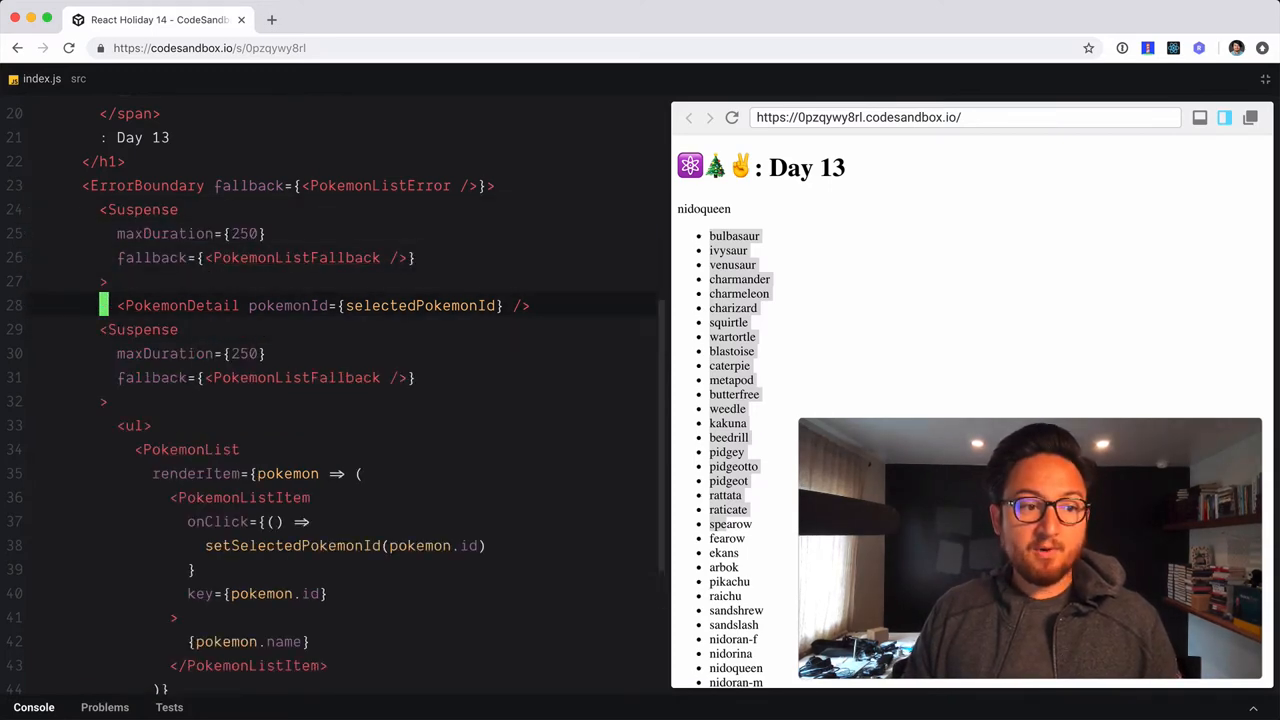
Close the first Suspense after PokemonDetail, preview bulbasaur and caterpie, and show the file list
text(</)
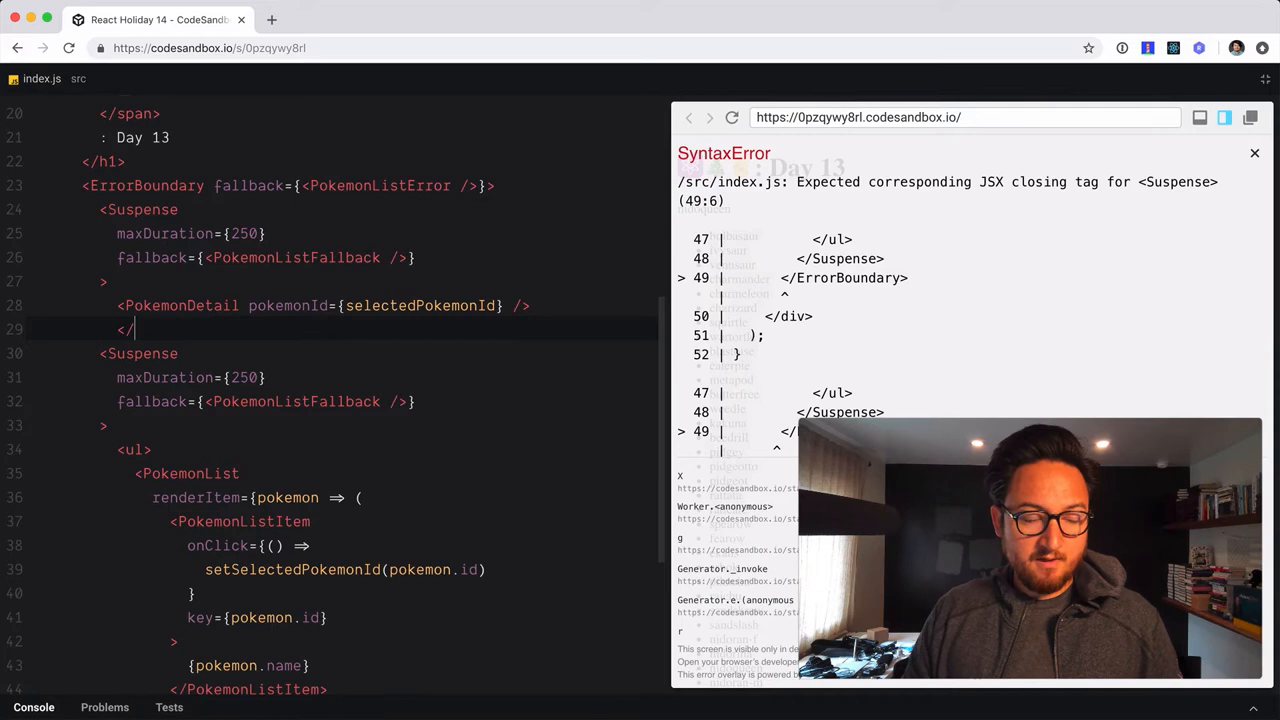
text(Suspense>)
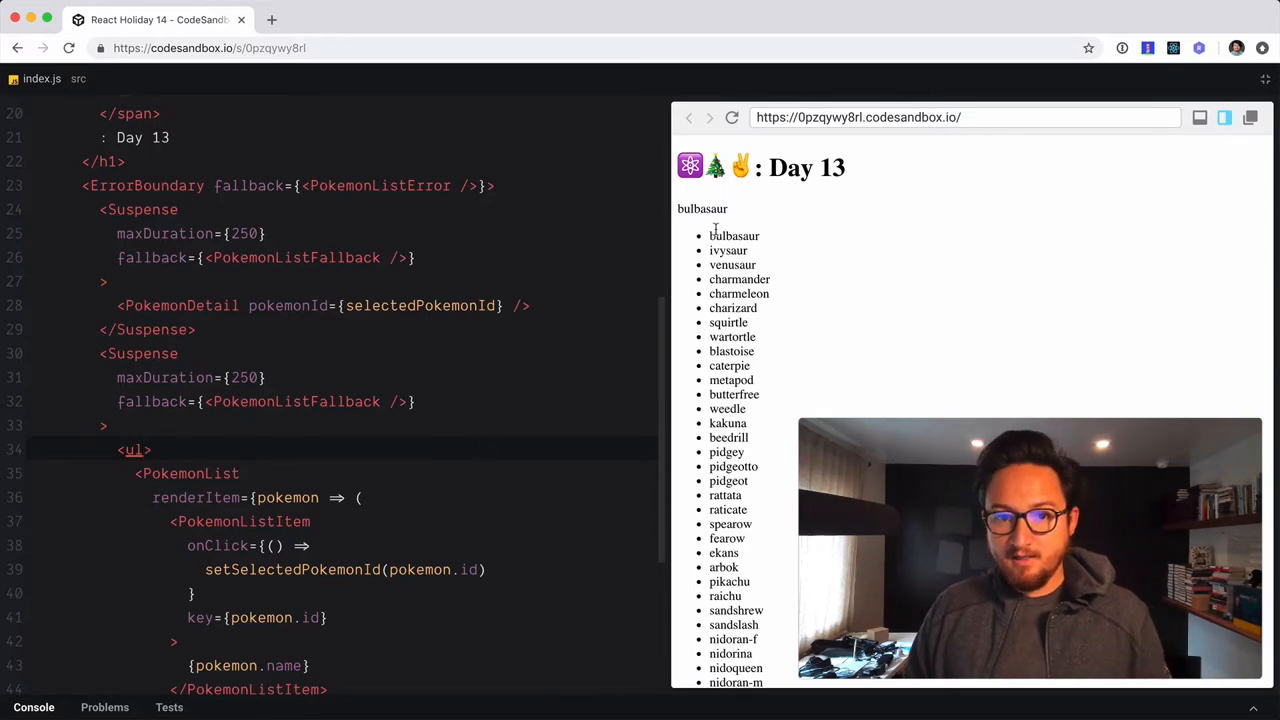
click(732, 264)
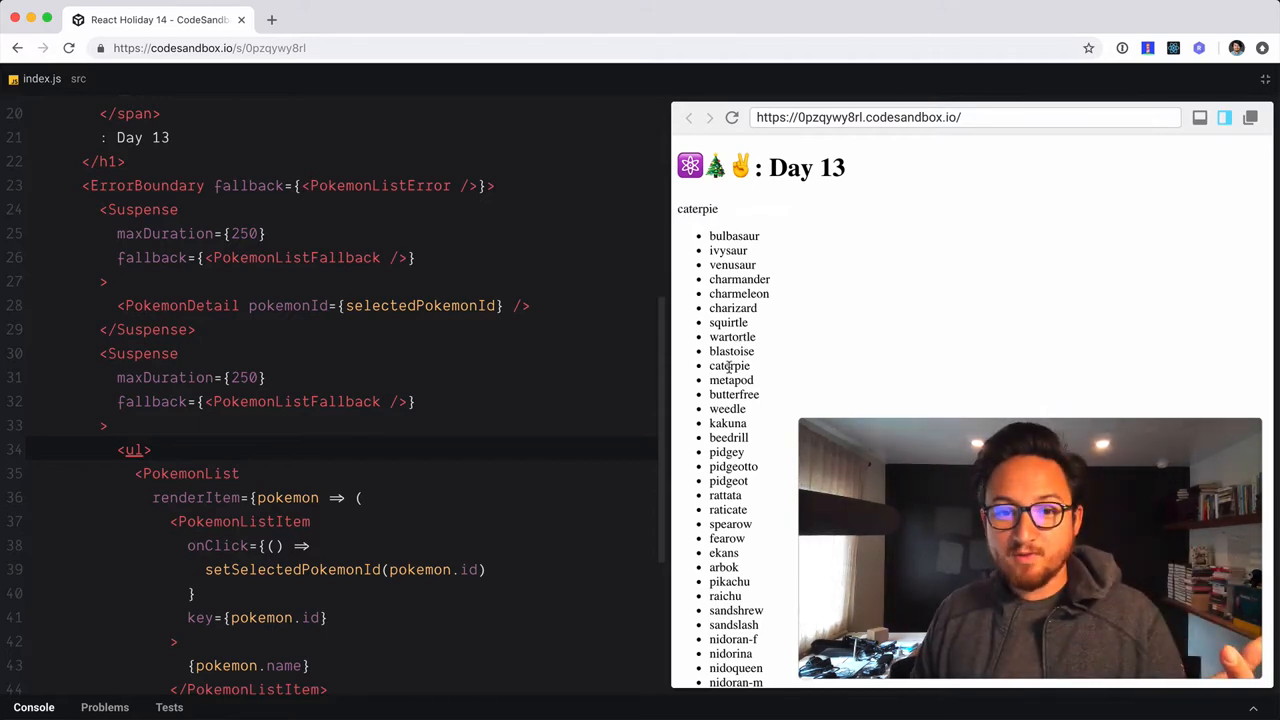
click(725, 495)
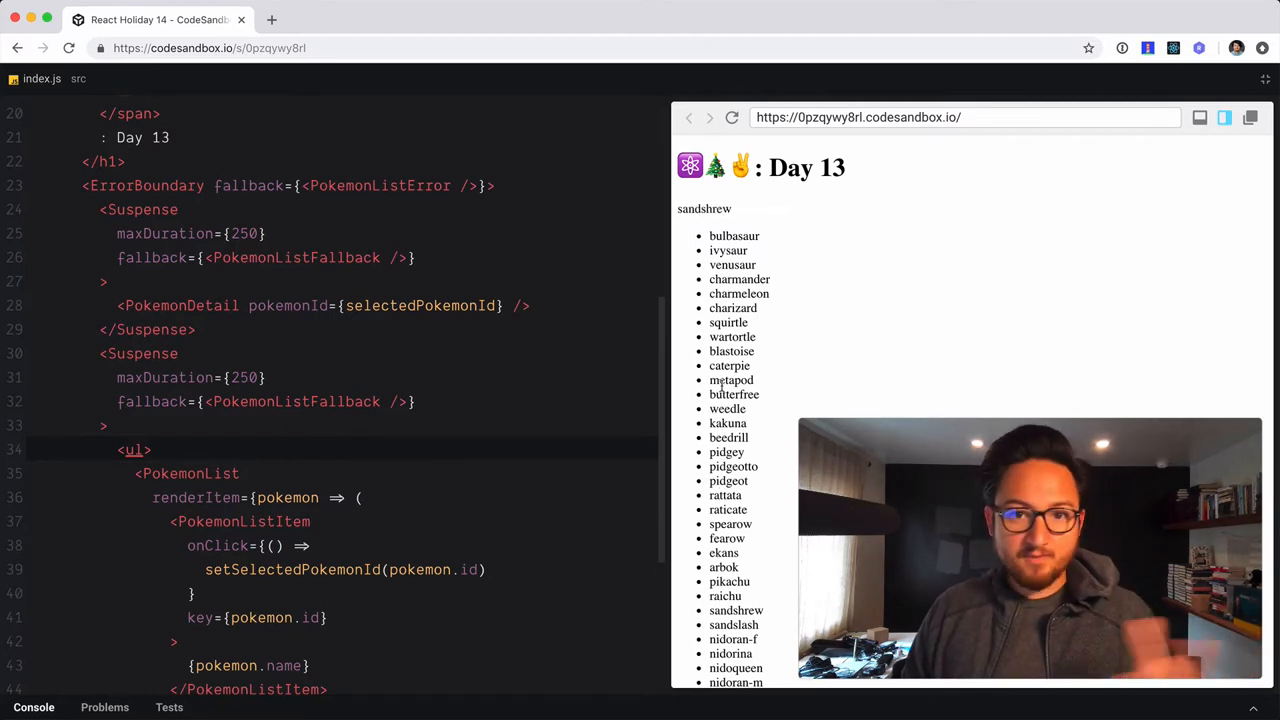
click(732, 117)
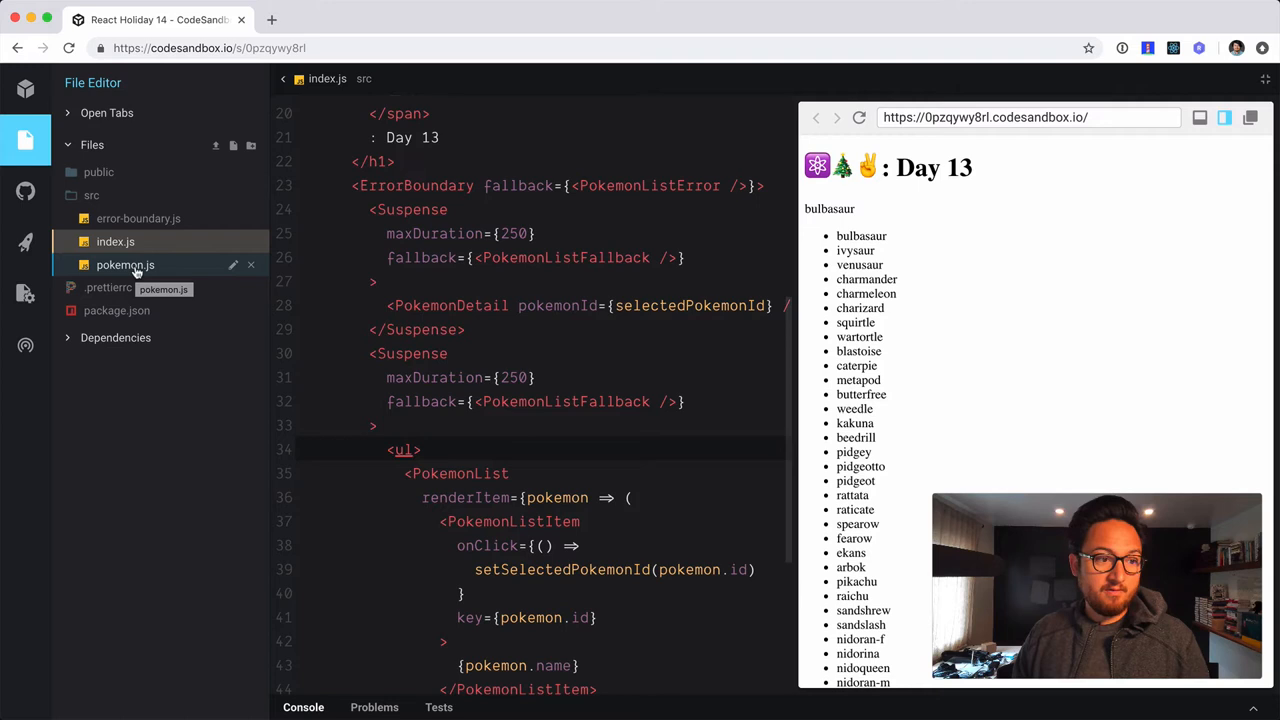
In pokemon.js, append sleep(1500) to the detail fetch and sleep(750) to the list fetch
click(125, 264)
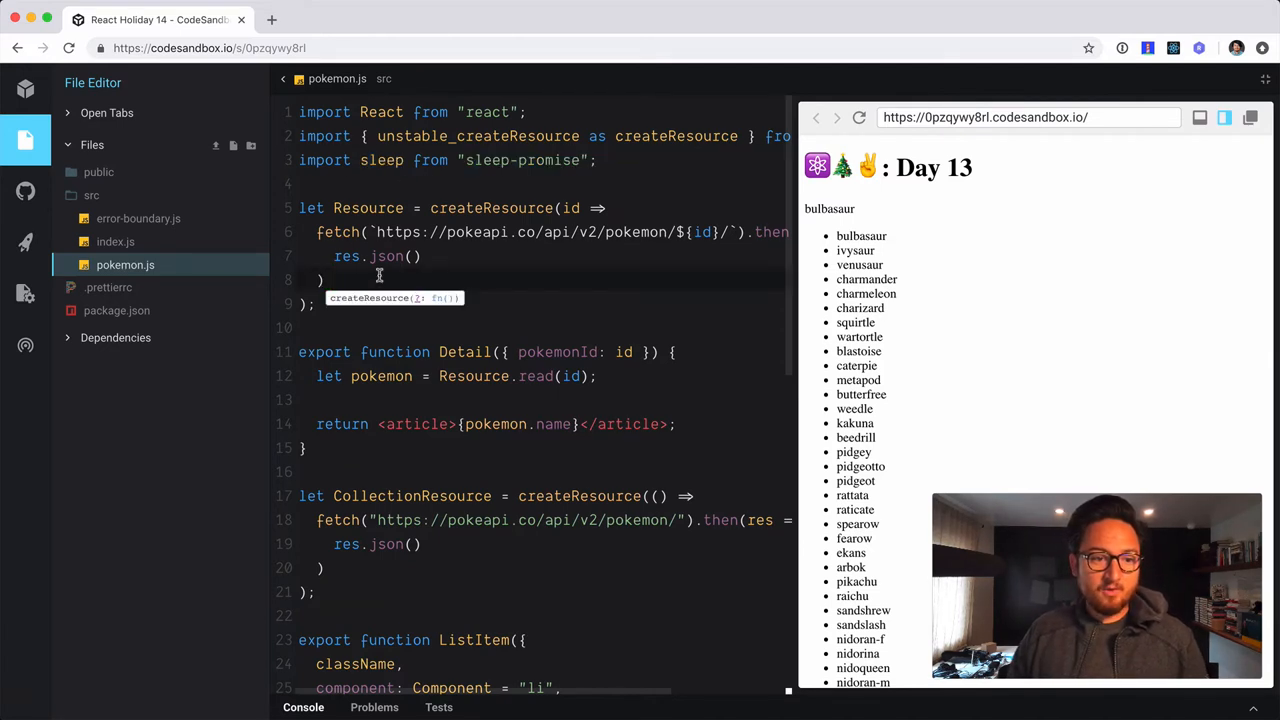
text(.then())
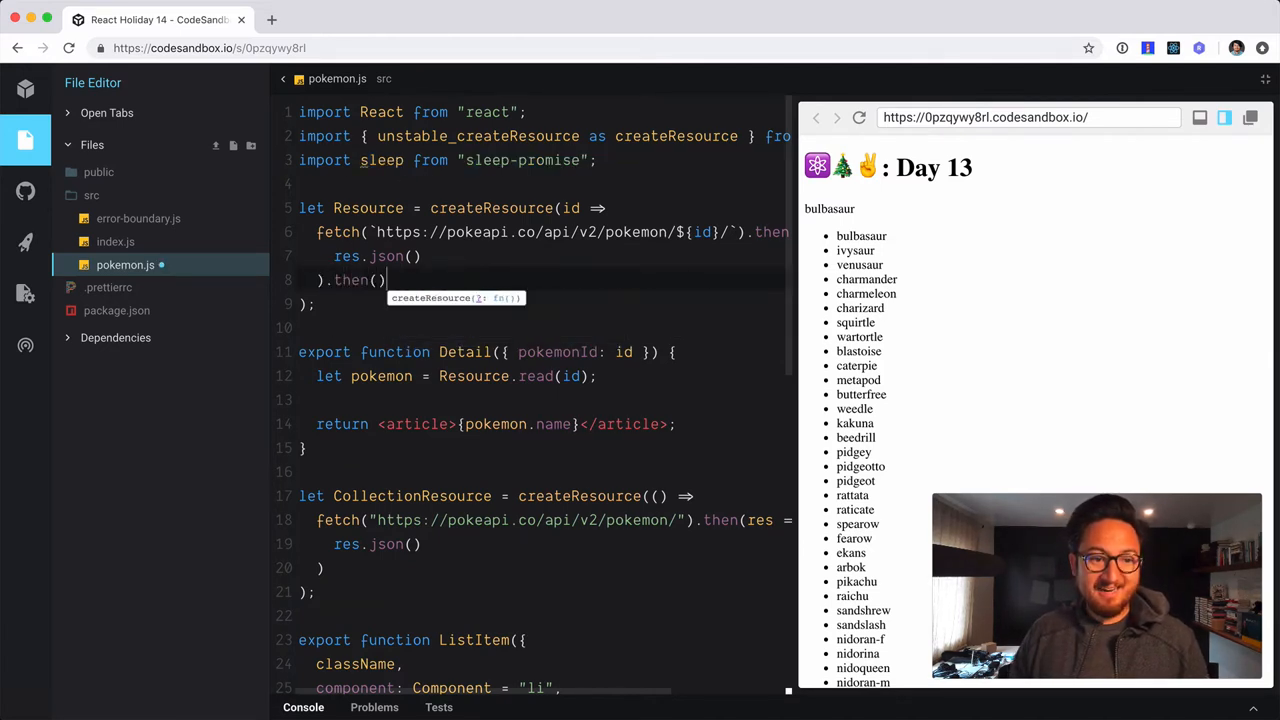
text(sleep()
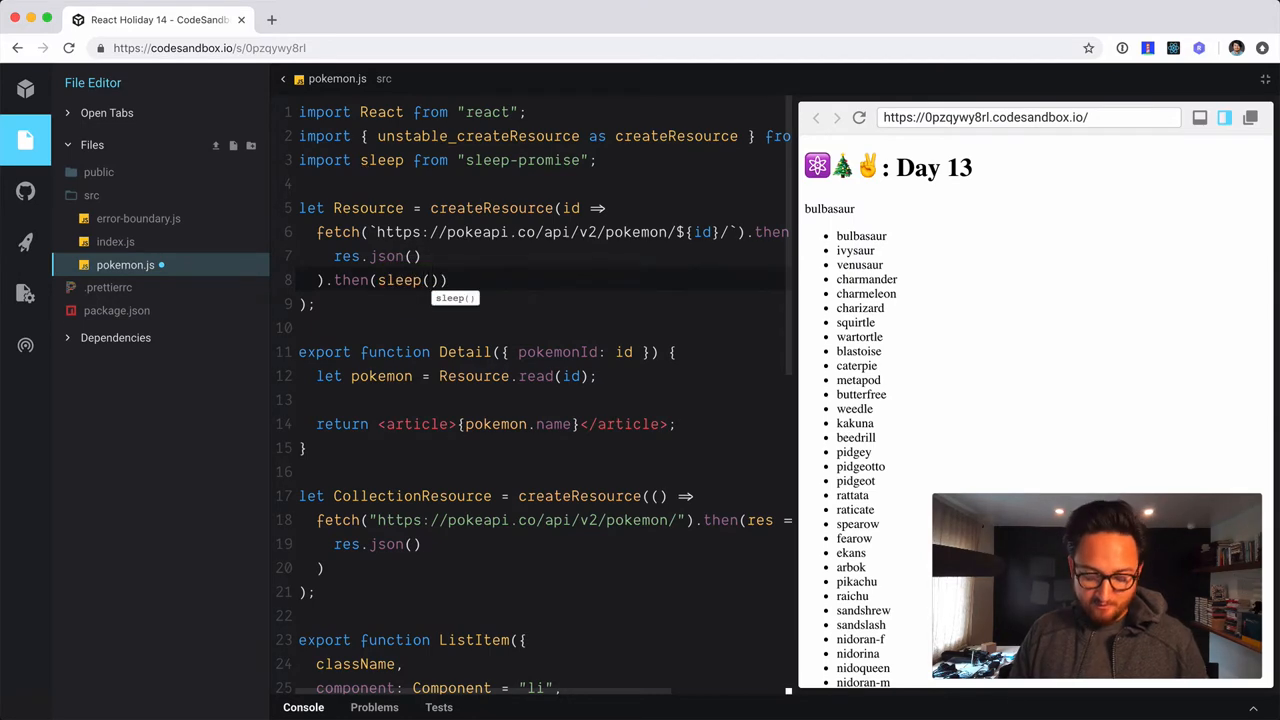
text(750)
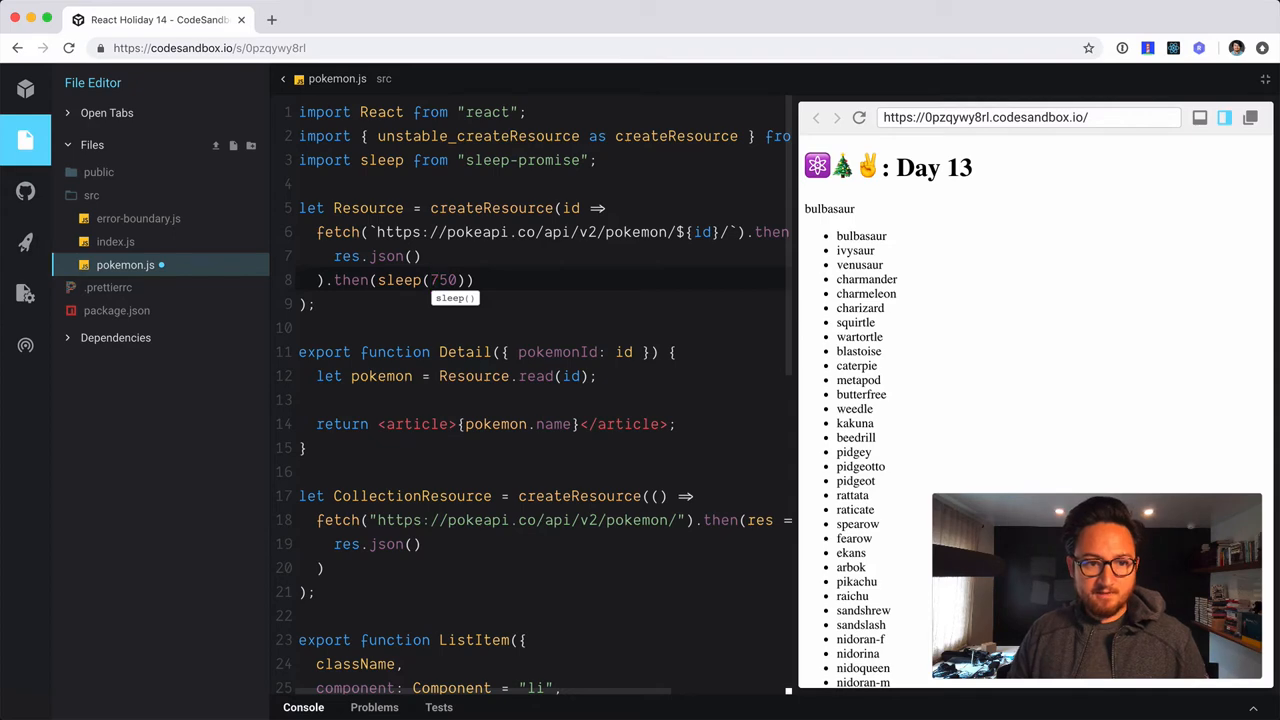
text(x)
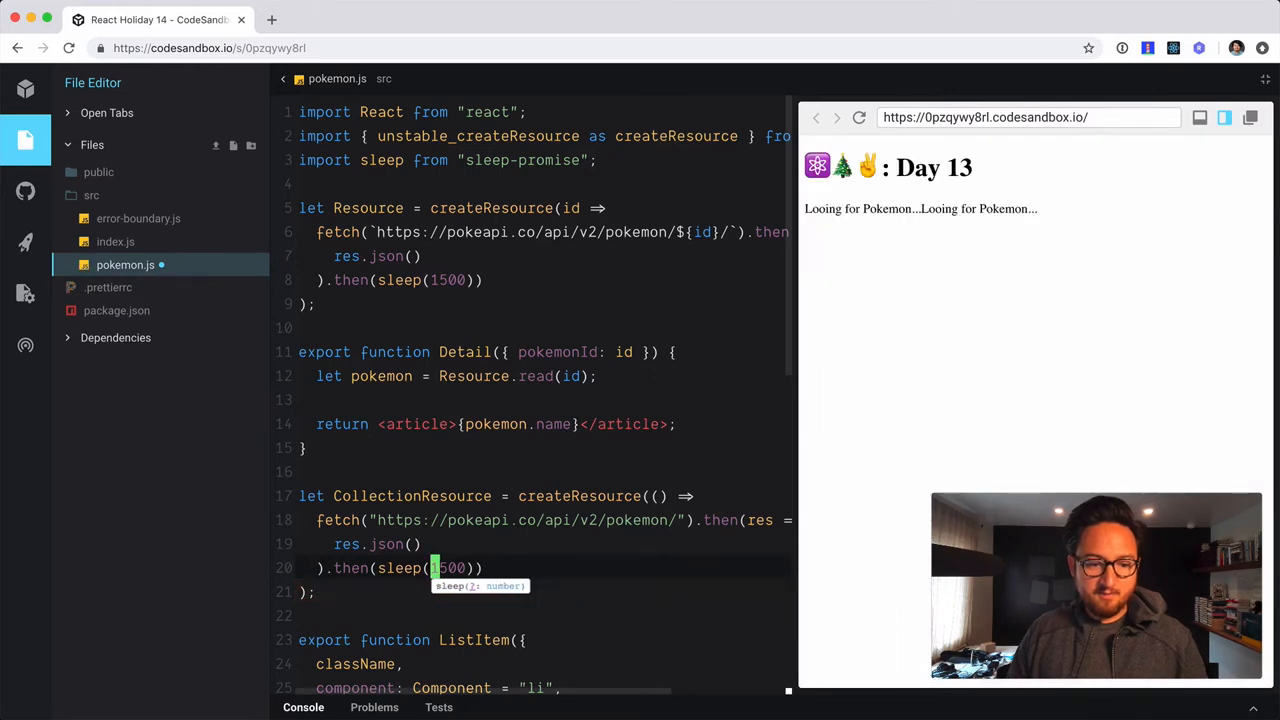
text(0)
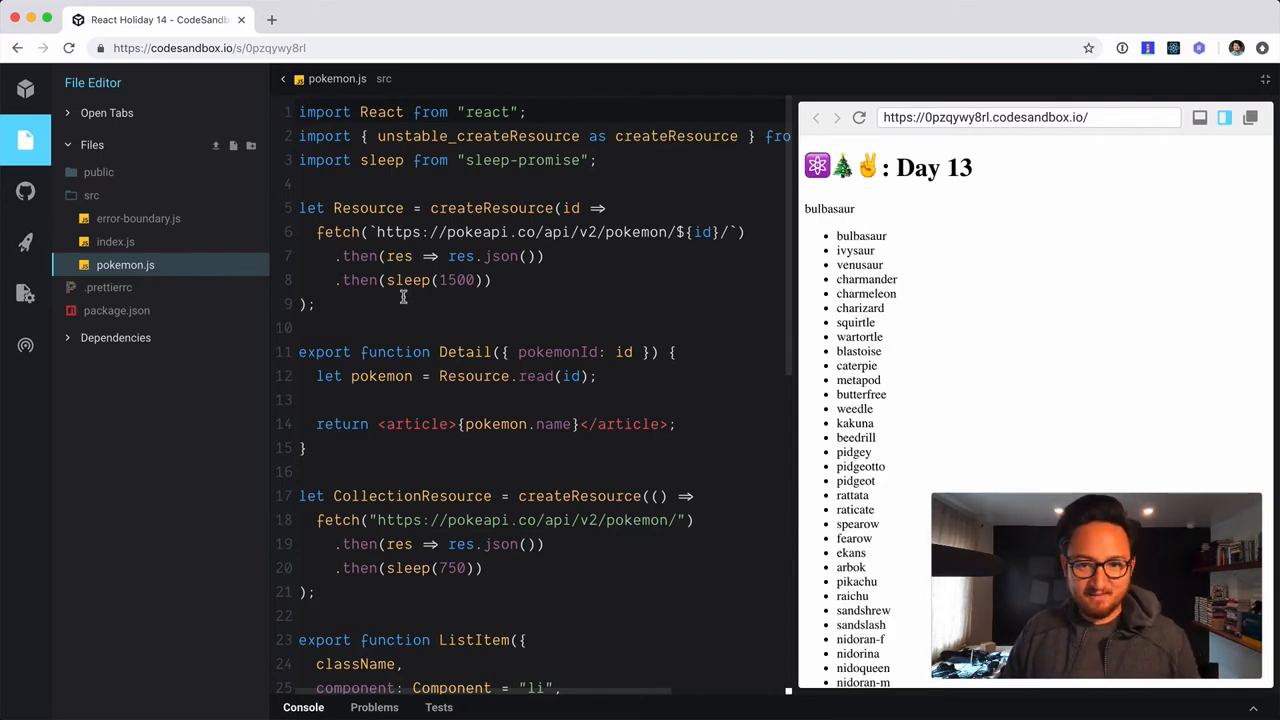
Reload the preview repeatedly to watch the loading fallbacks before bulbasaur and the list appear
click(858, 117)
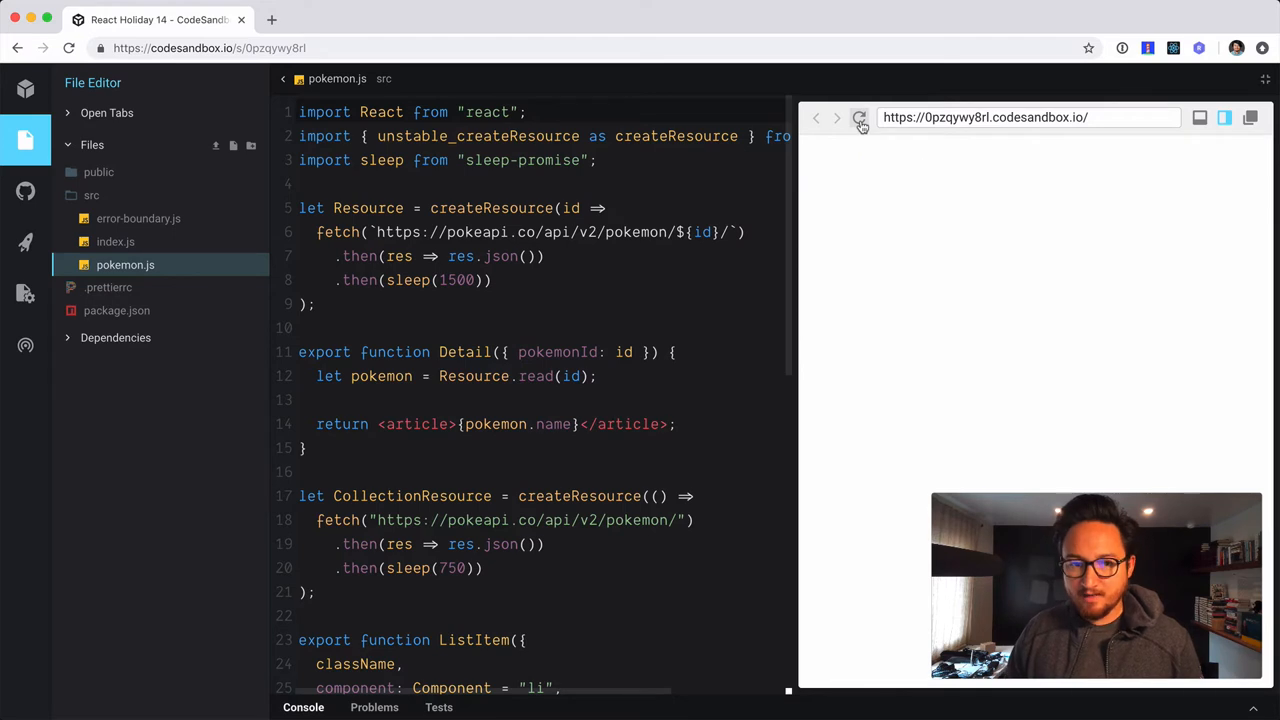
click(859, 118)
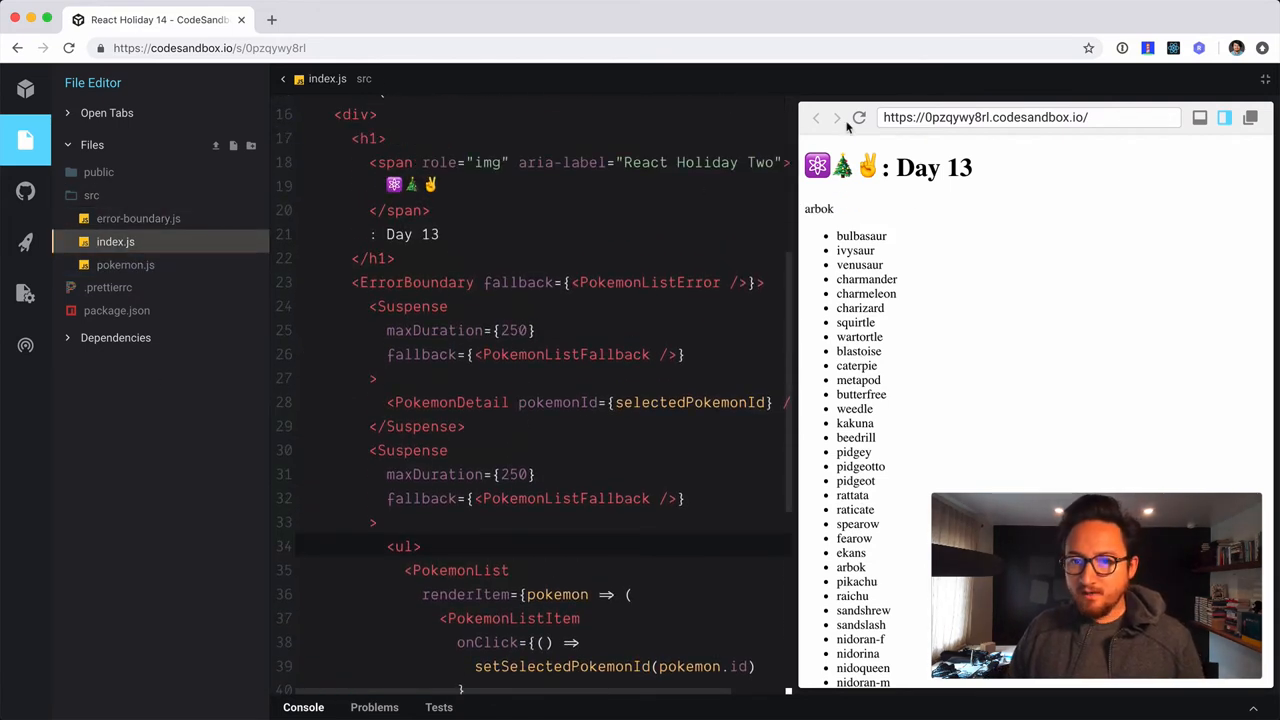
click(858, 117)
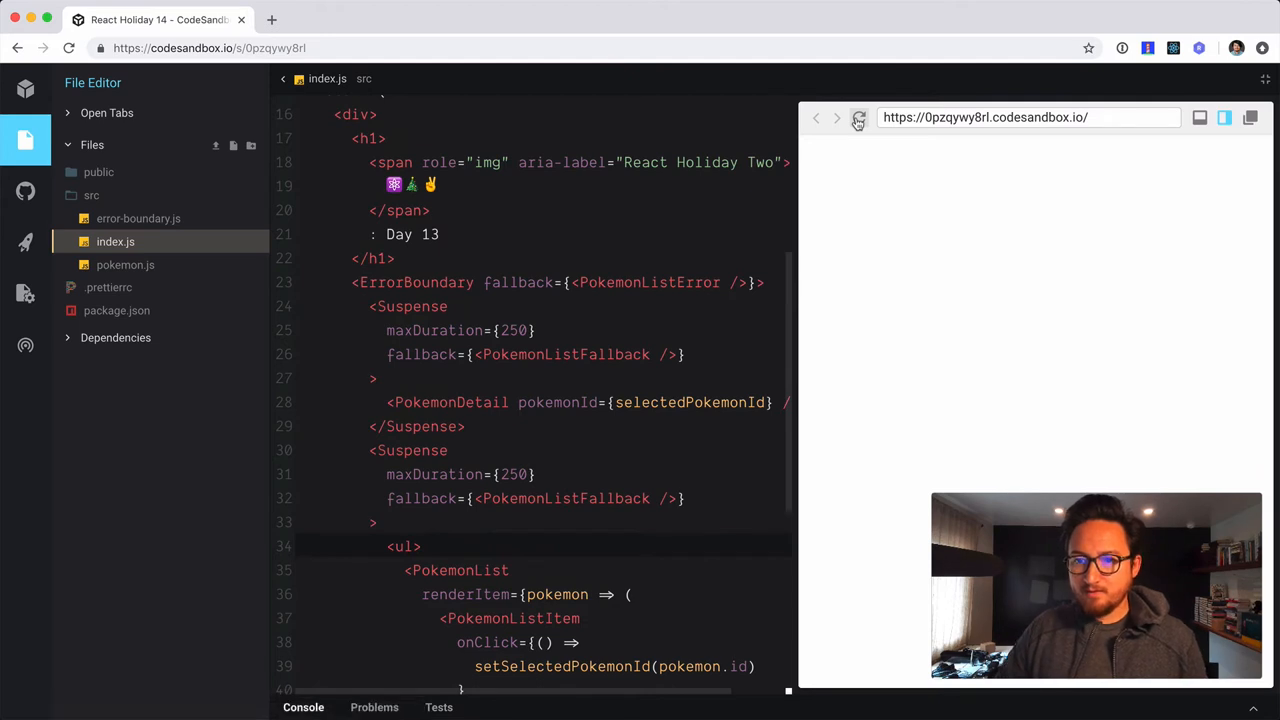
click(858, 117)
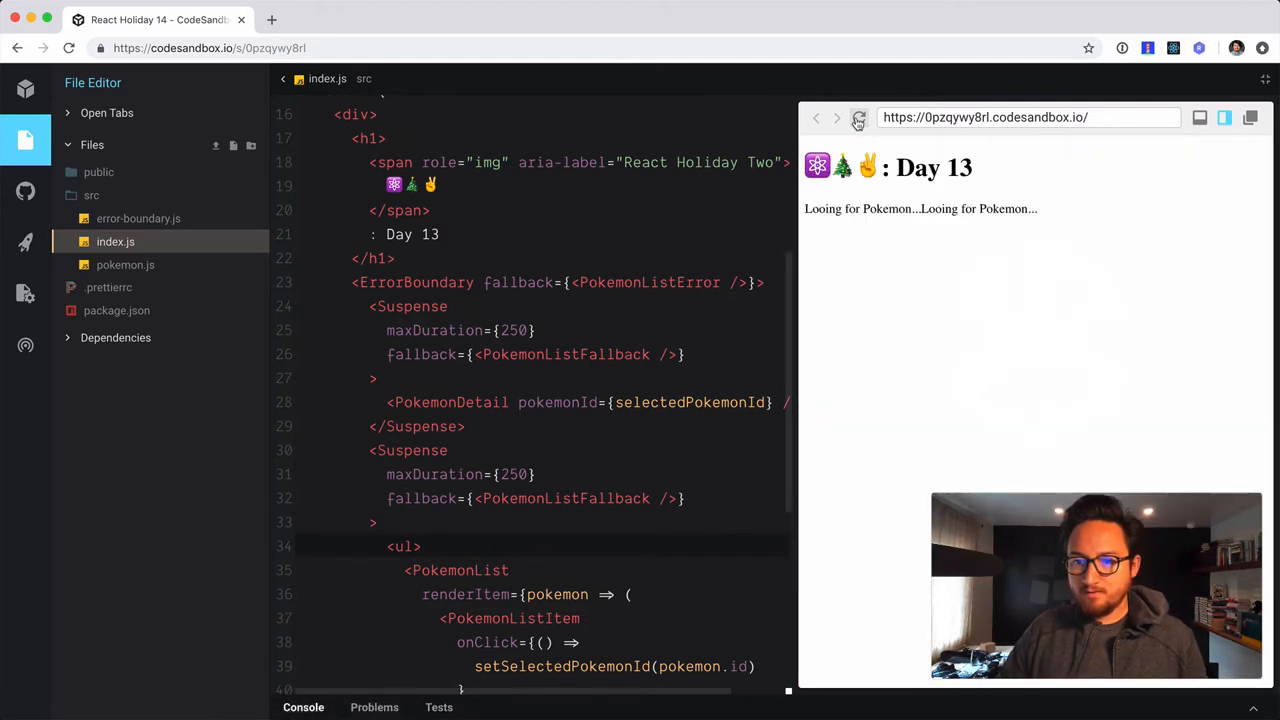
click(858, 117)
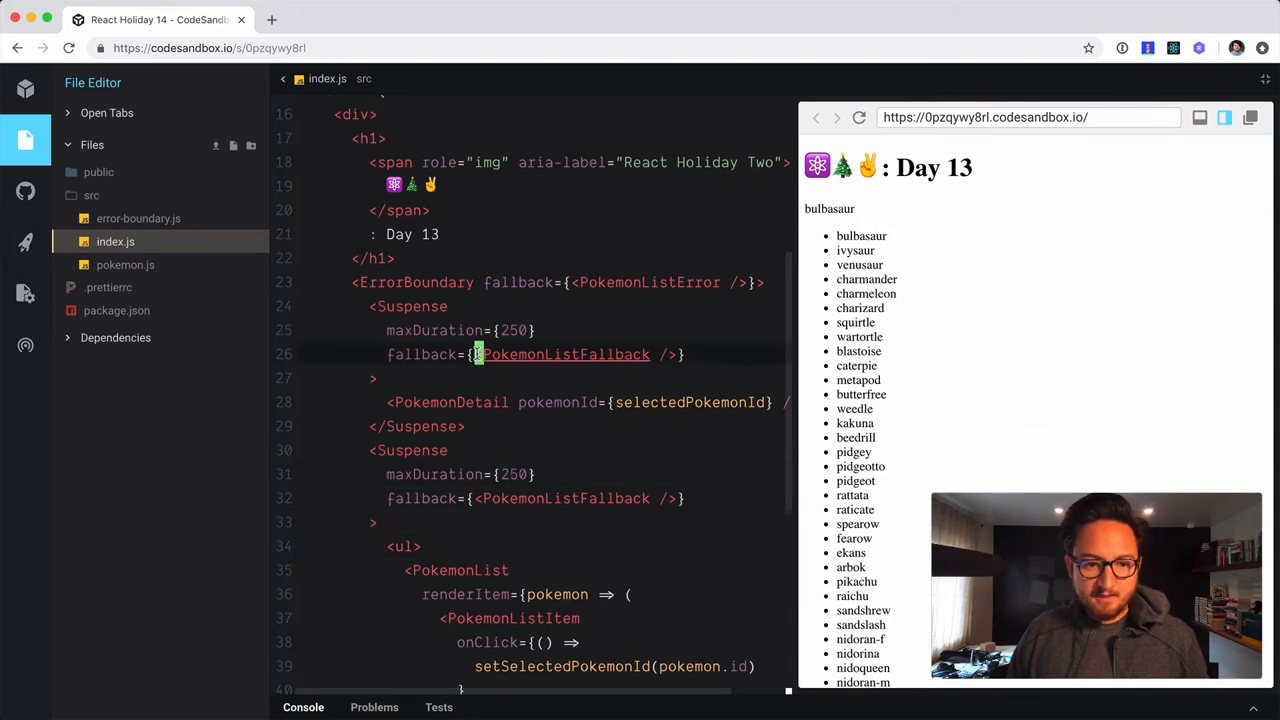
Replace the detail fallback PokemonListFallback with the text "Finding your Pokemon..."
double_click(565, 354)
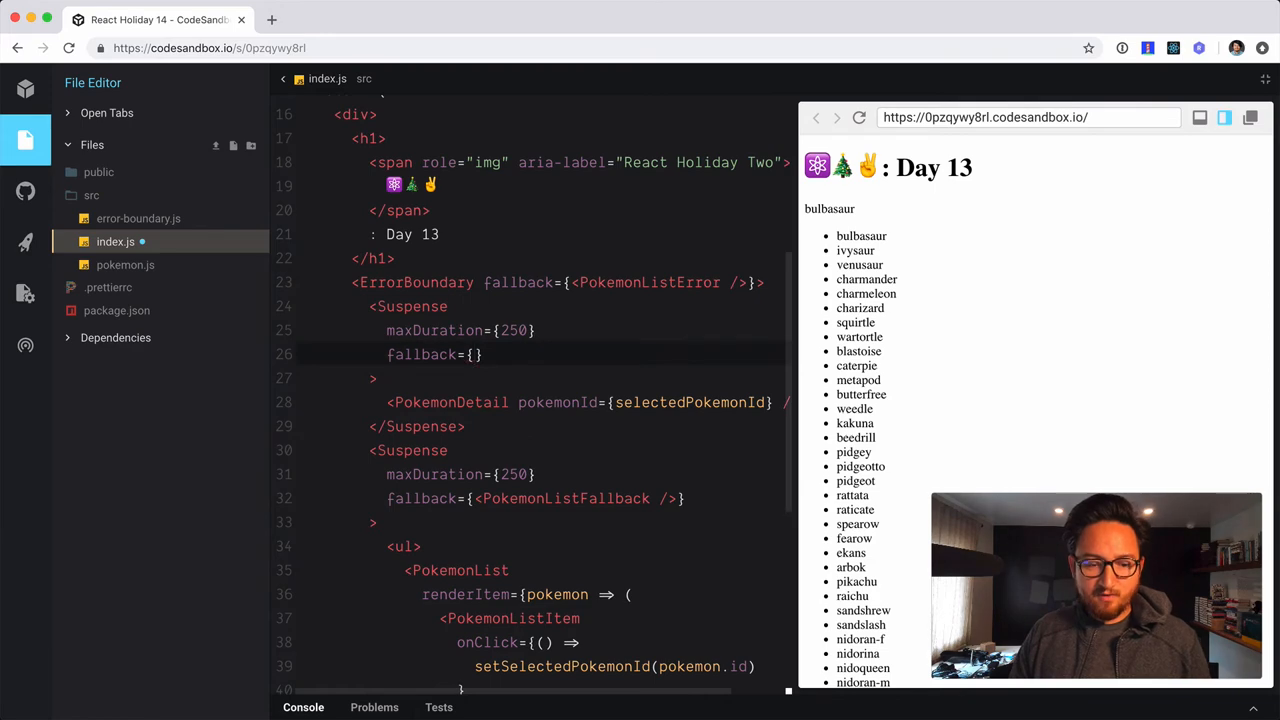
text(Fe")
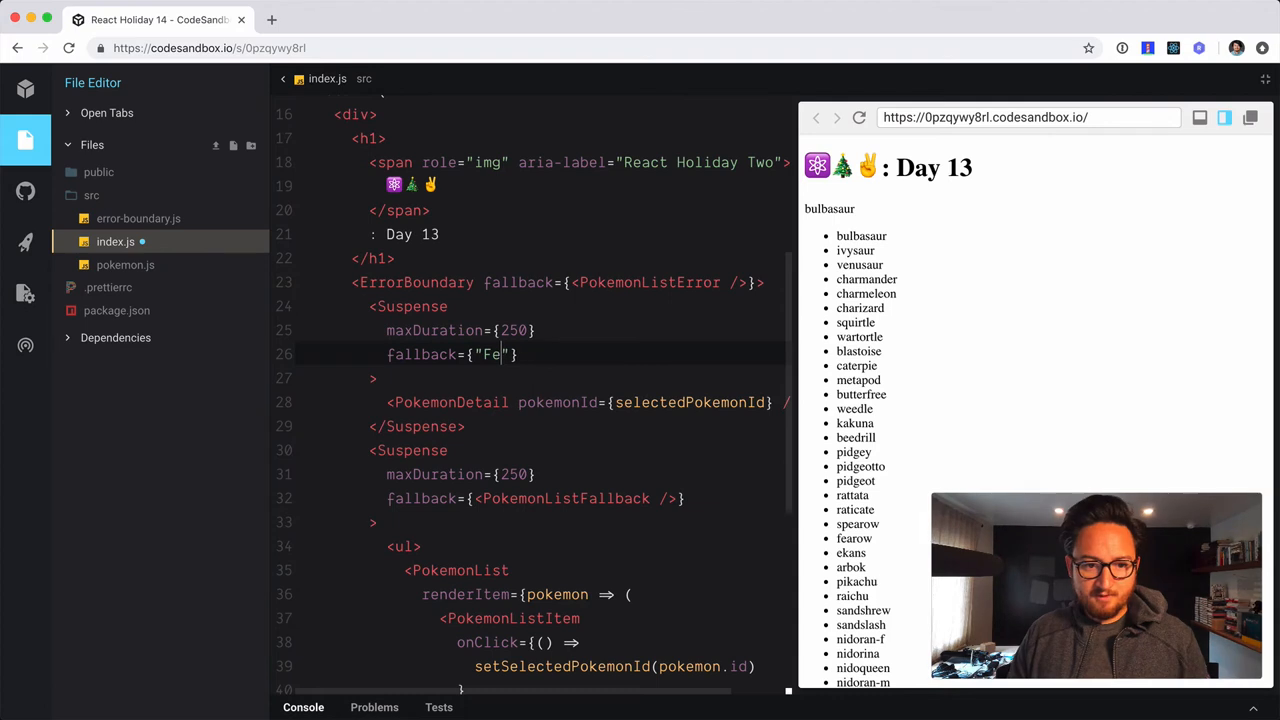
text(inding your Pokemon...)
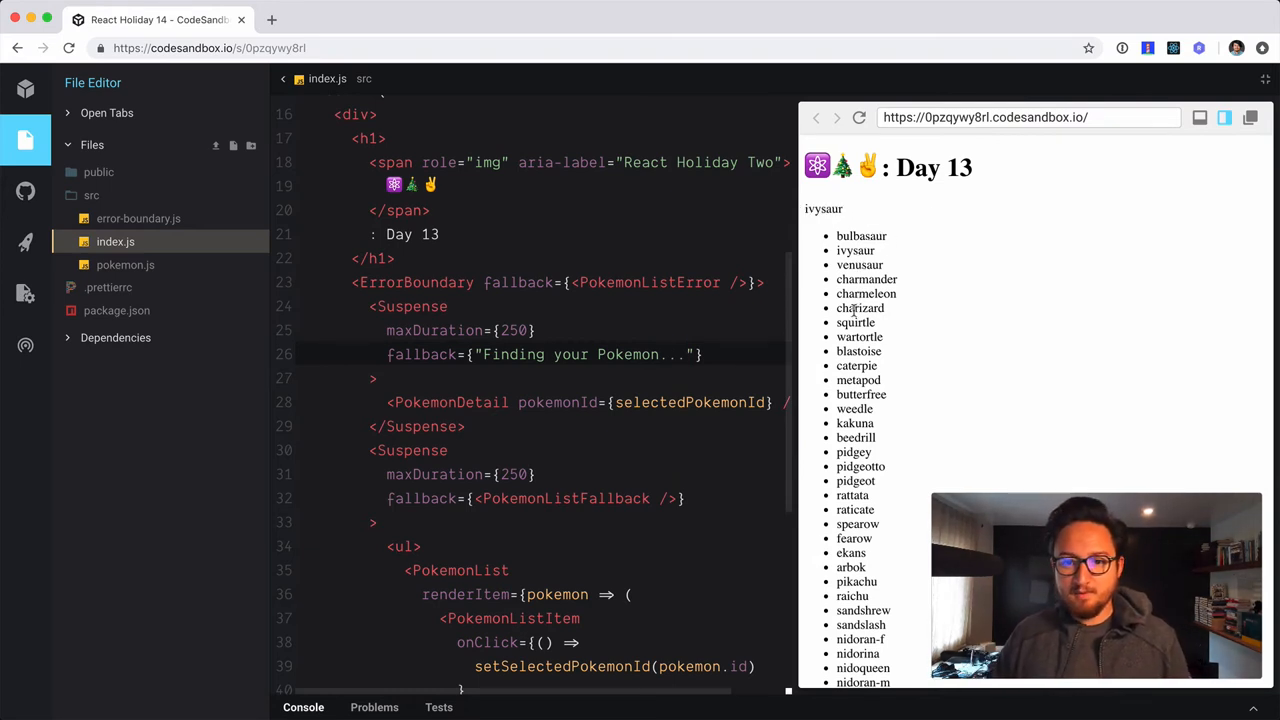
click(854, 408)
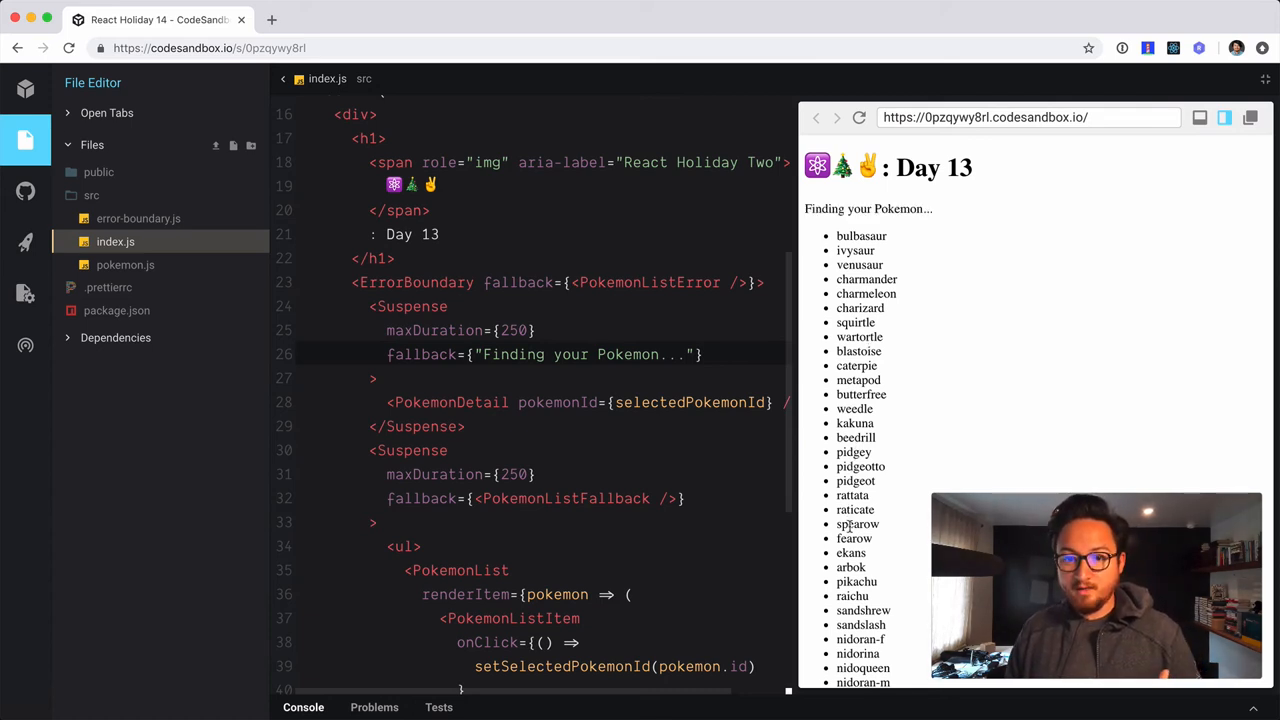
click(857, 523)
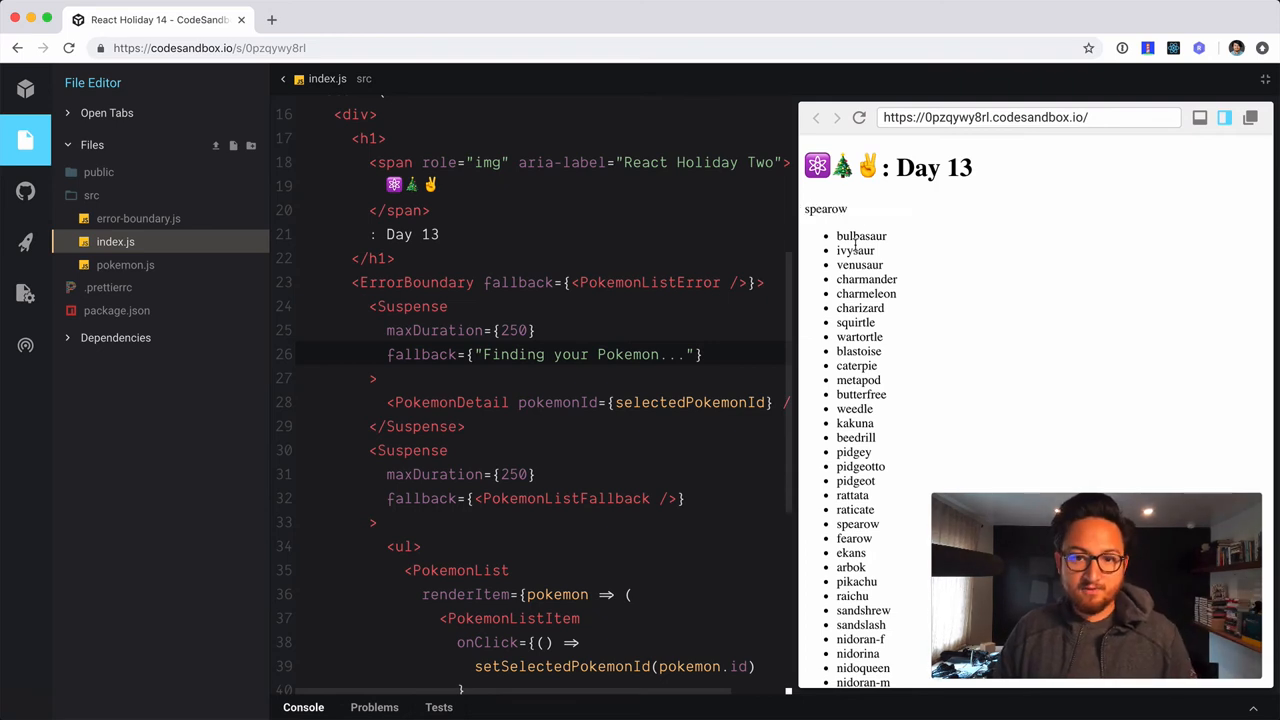
click(855, 250)
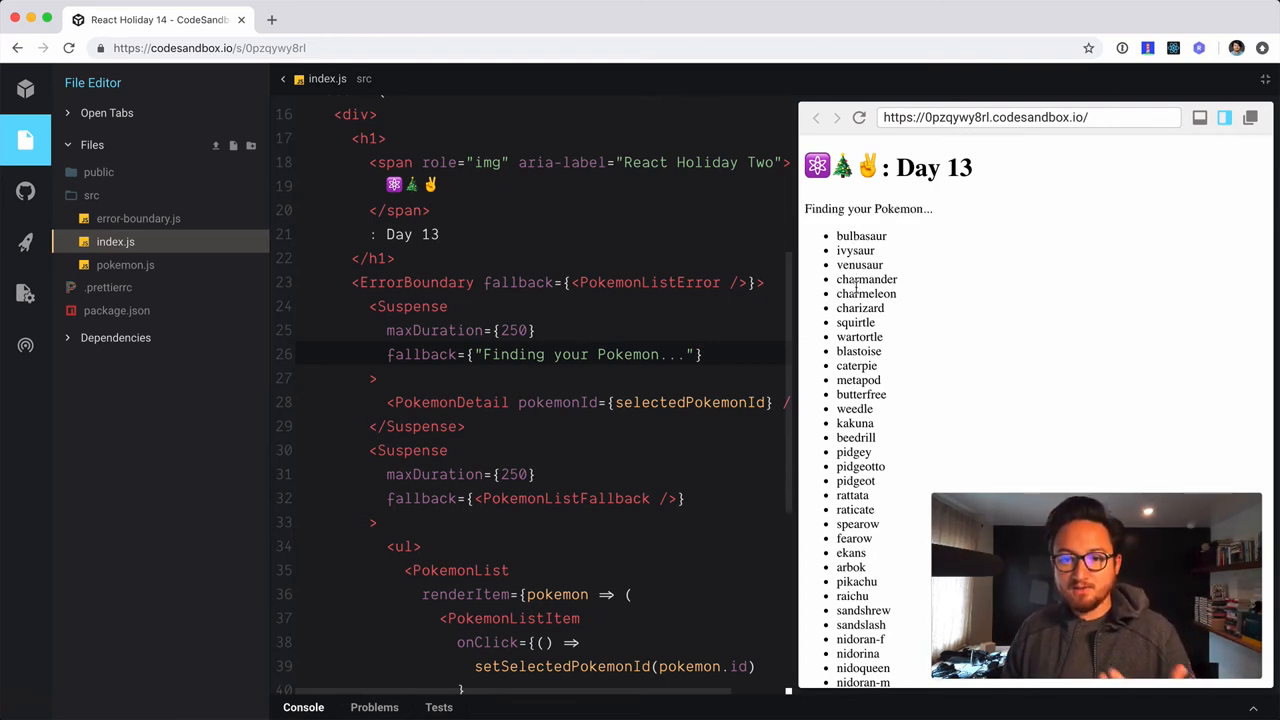
click(855, 250)
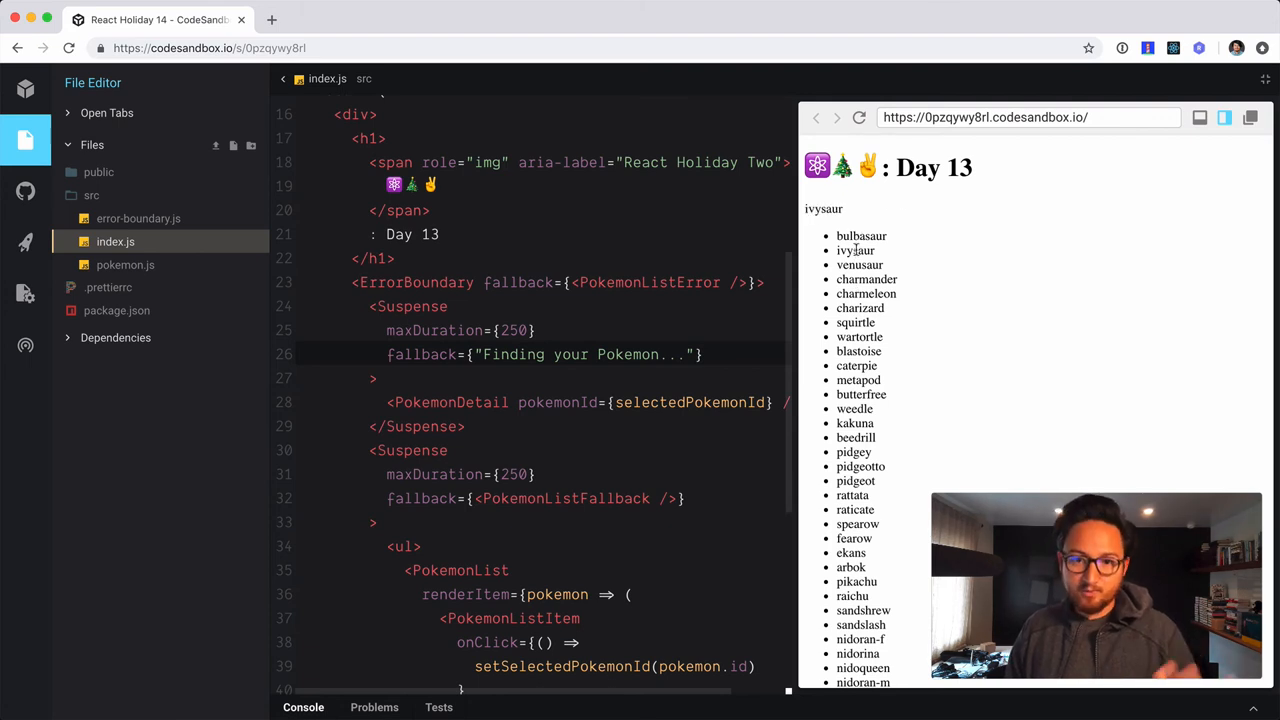
click(861, 235)
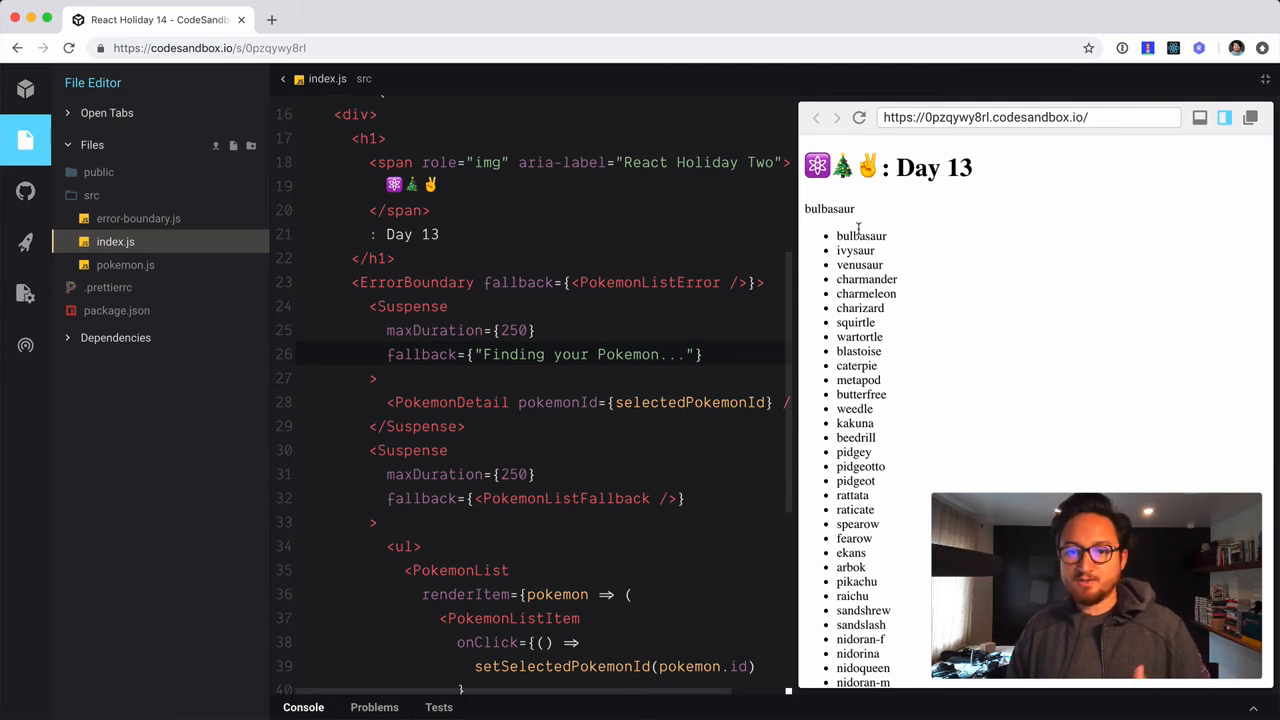